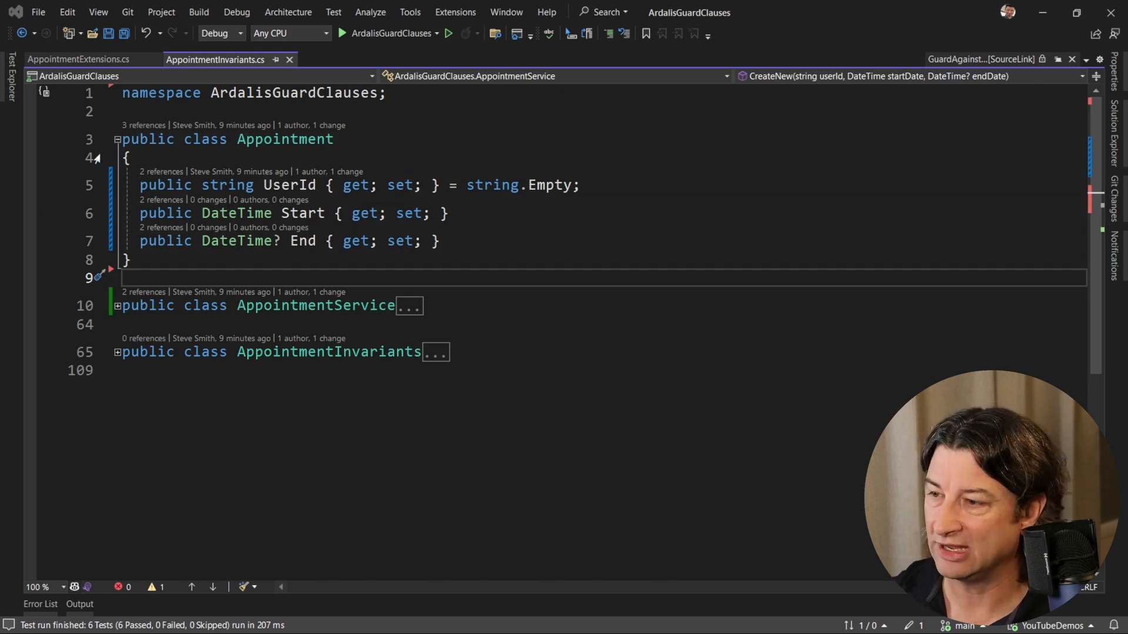
- Review the Appointment class and the AppointmentInvariants tests, including UserIdMustNotBeNullOrWhiteSpace
drag(122, 139, 130, 281)
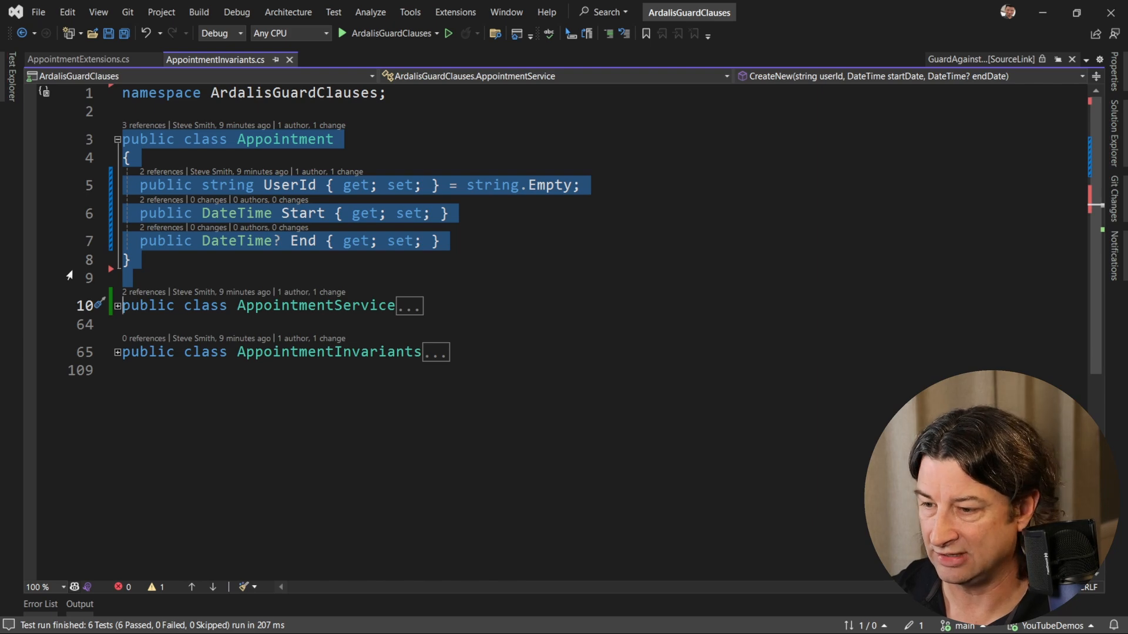
click(118, 352)
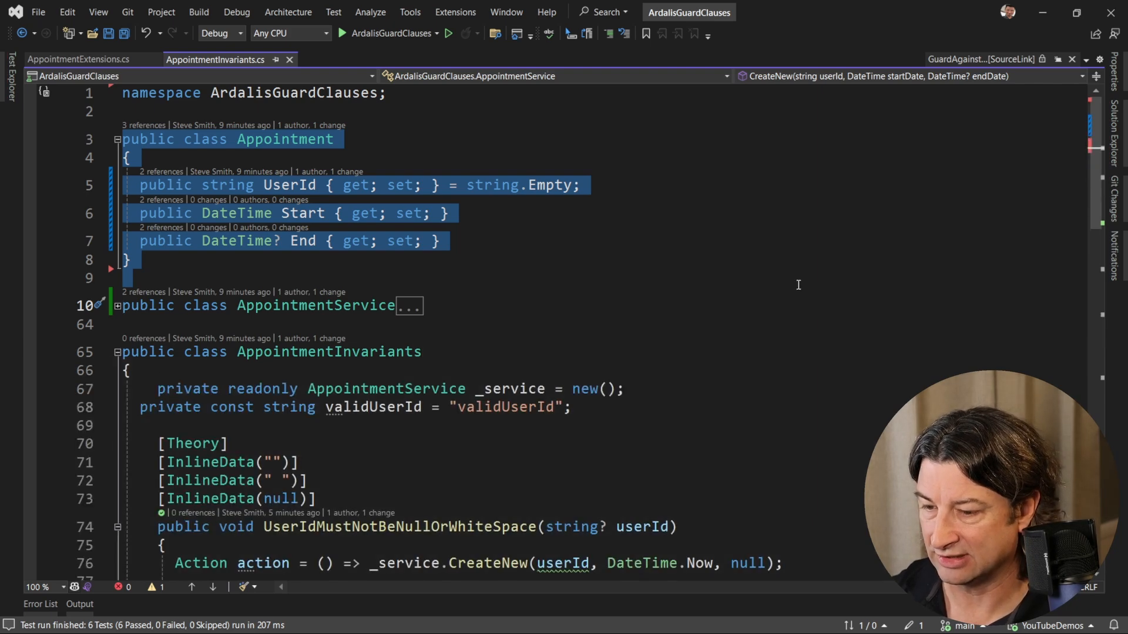
scroll(down, 3)
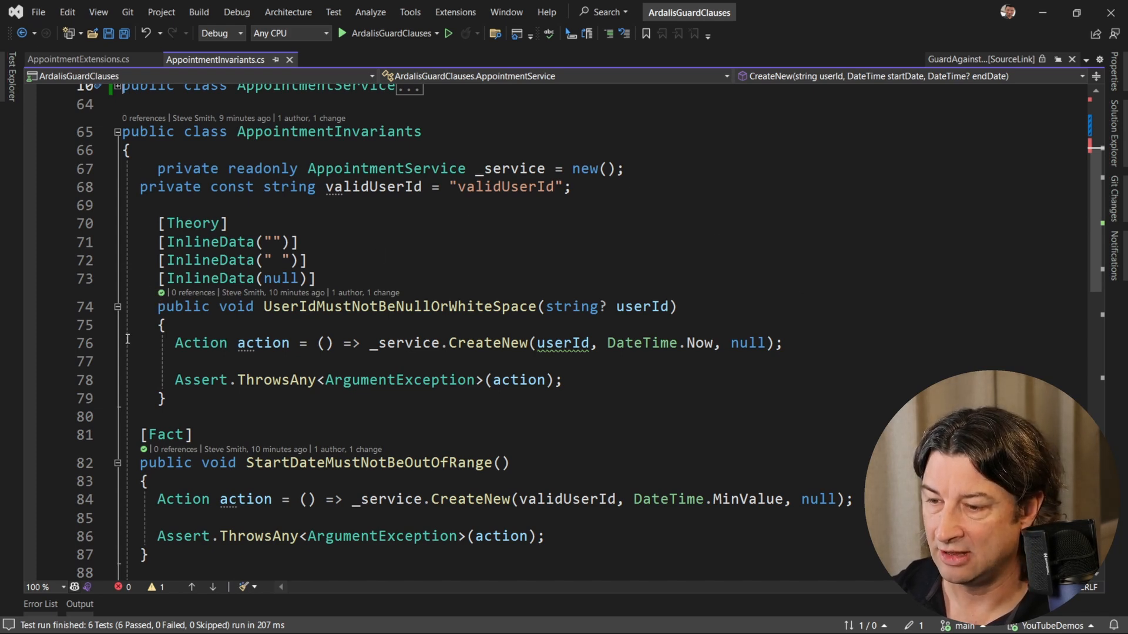
double_click(399, 307)
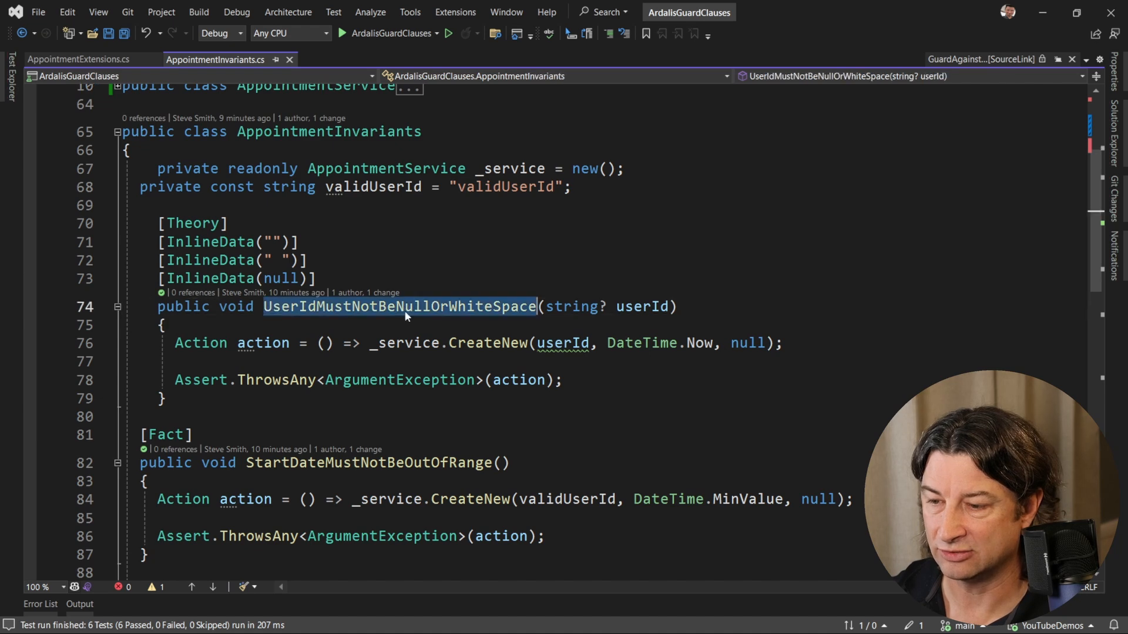
scroll(down, 3)
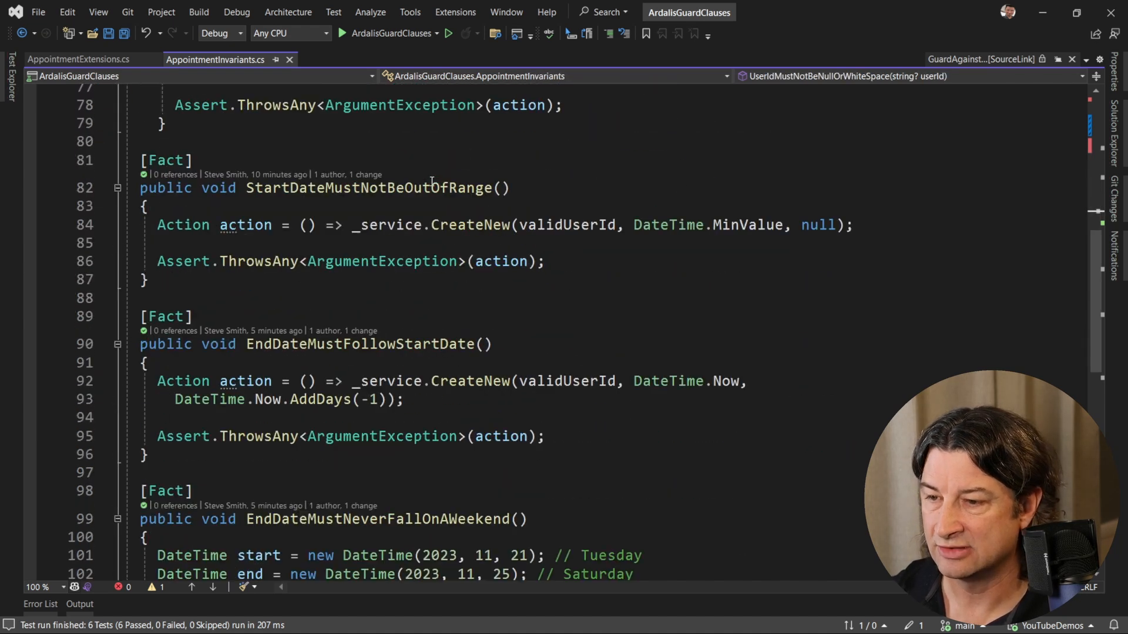
double_click(368, 187)
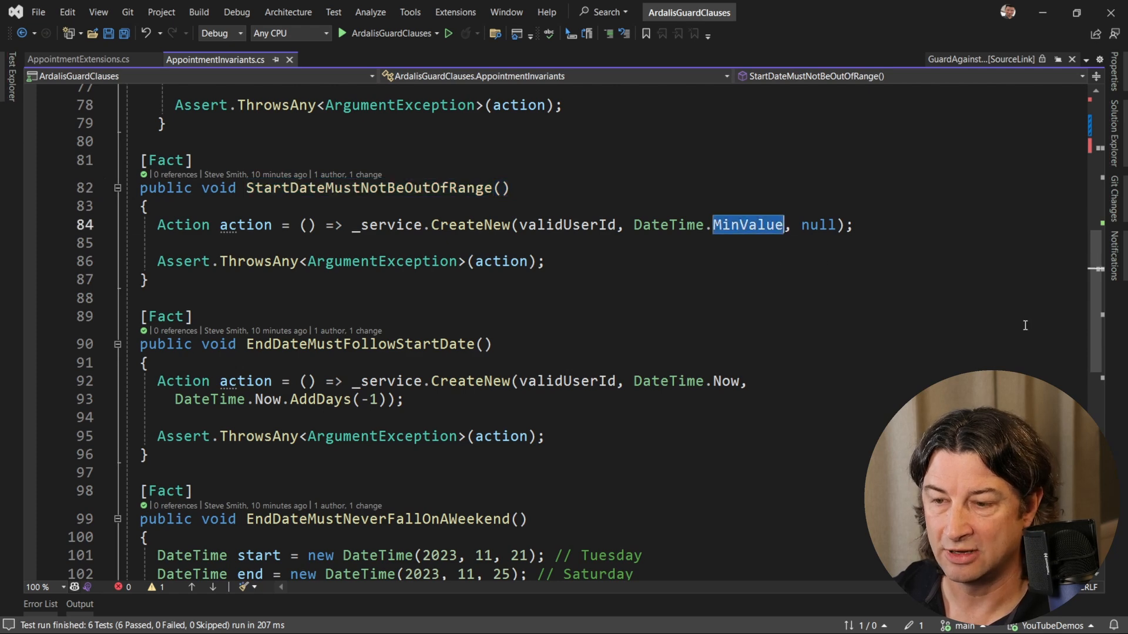
scroll(down, 3)
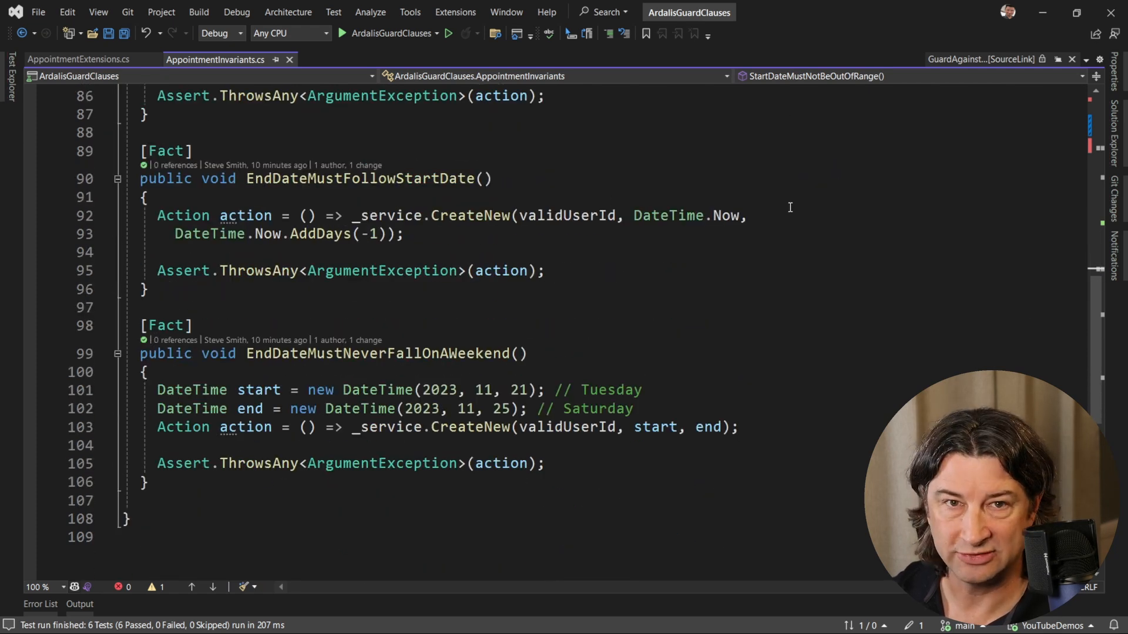
double_click(376, 243)
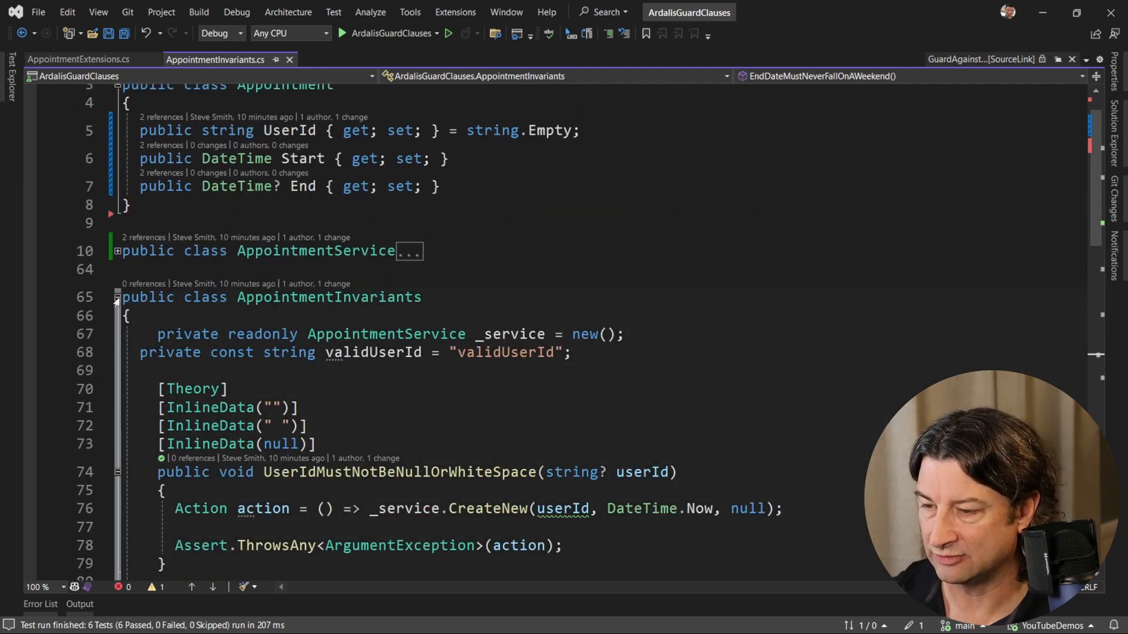
triple_click(388, 334)
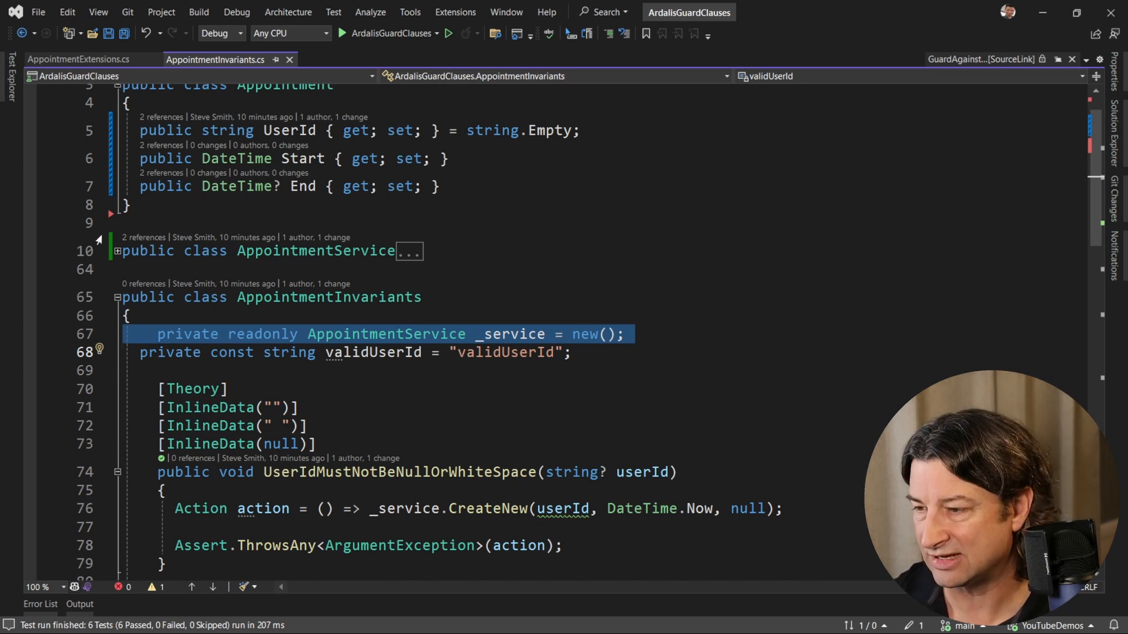
- Expand AppointmentService and scroll through CreateNew's nested if branches and null-end return block
click(408, 251)
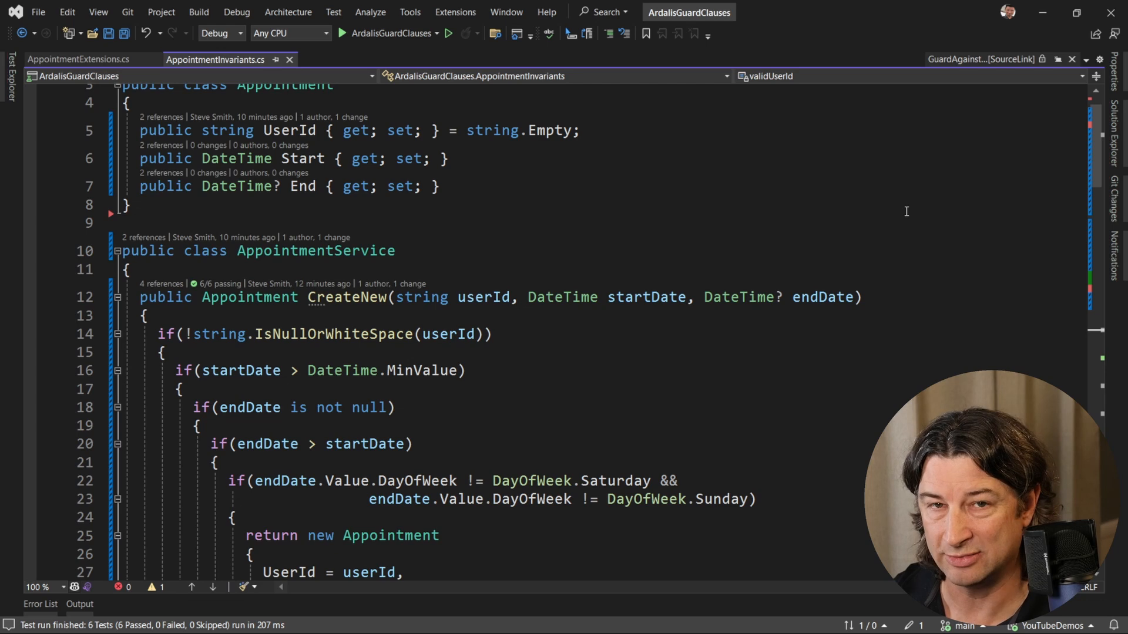
scroll(down, 3)
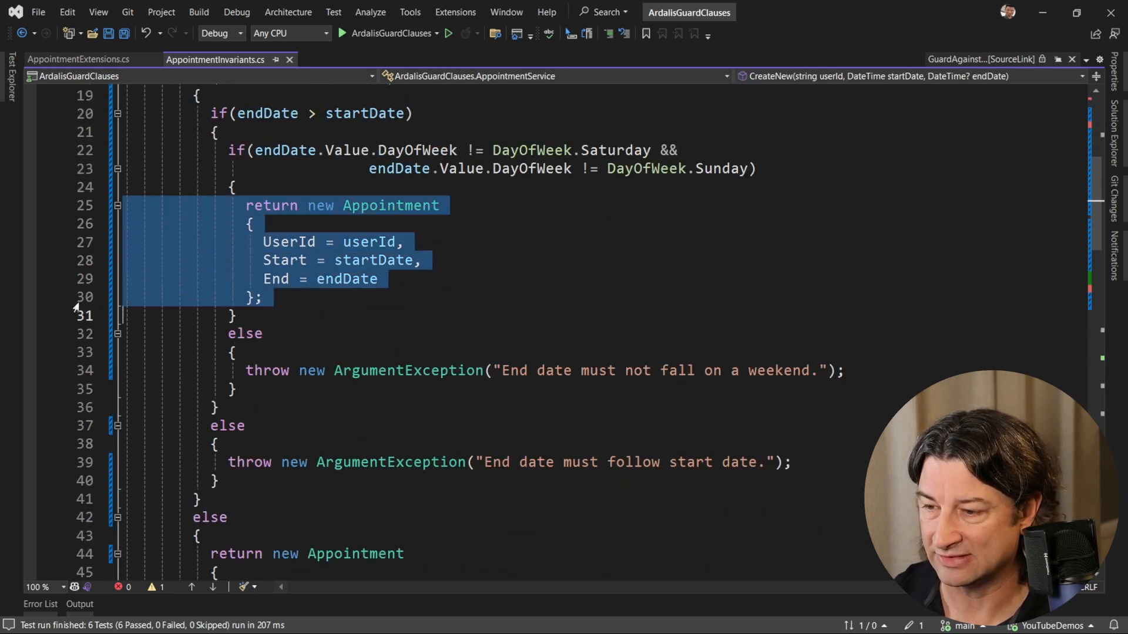
scroll(down, 3)
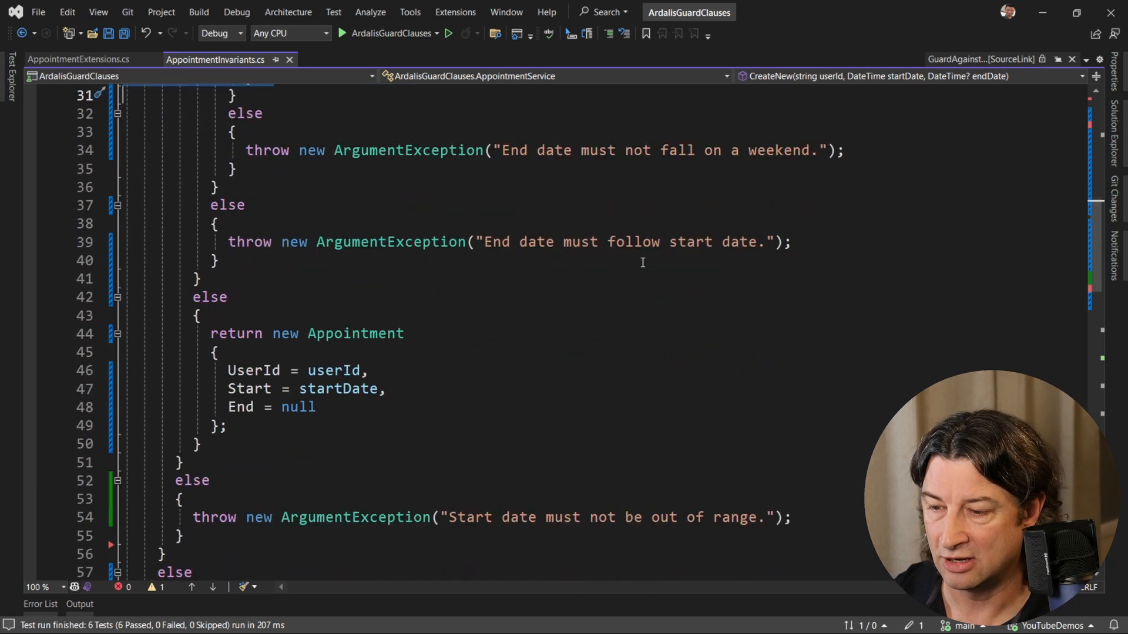
drag(211, 333, 226, 425)
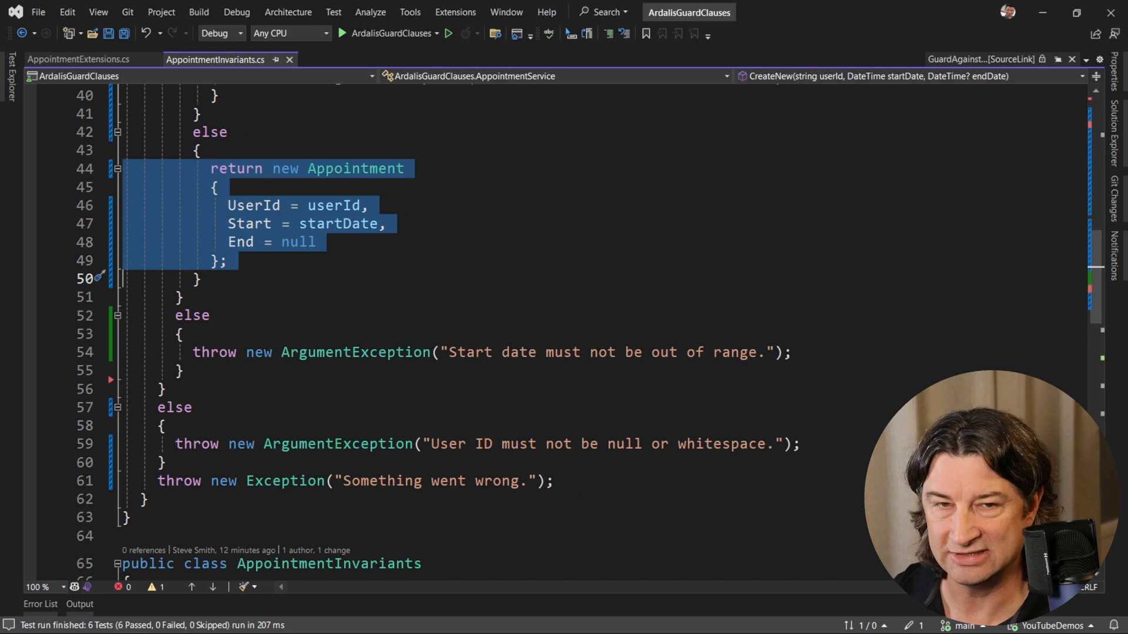
scroll(up, 3)
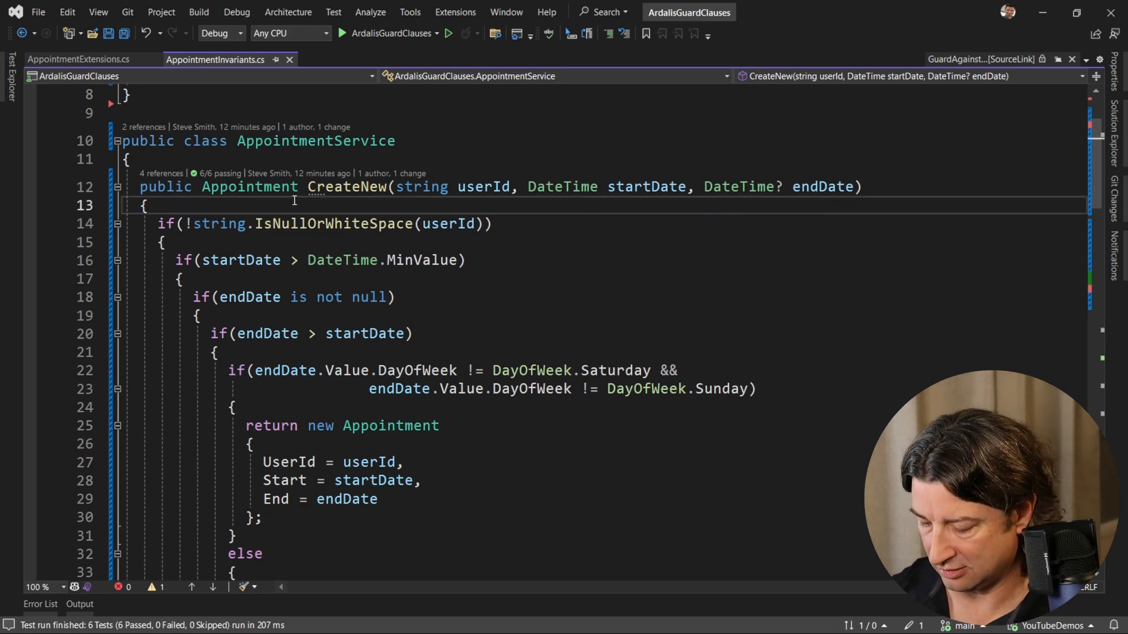
- Add the userId NullOrWhiteSpace guard at the top of CreateNew and use endDate.Value
text(Appointment appointment = new Appointment();)
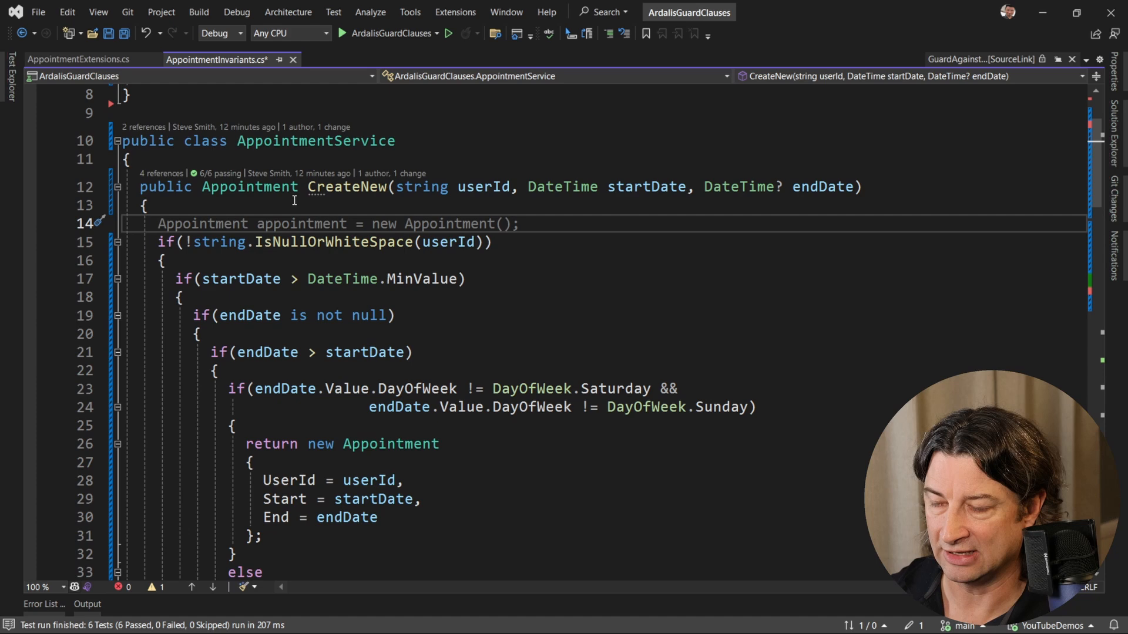
text(Guard.Against.NullOrWhiteSpace(userId, nameof(userId));)
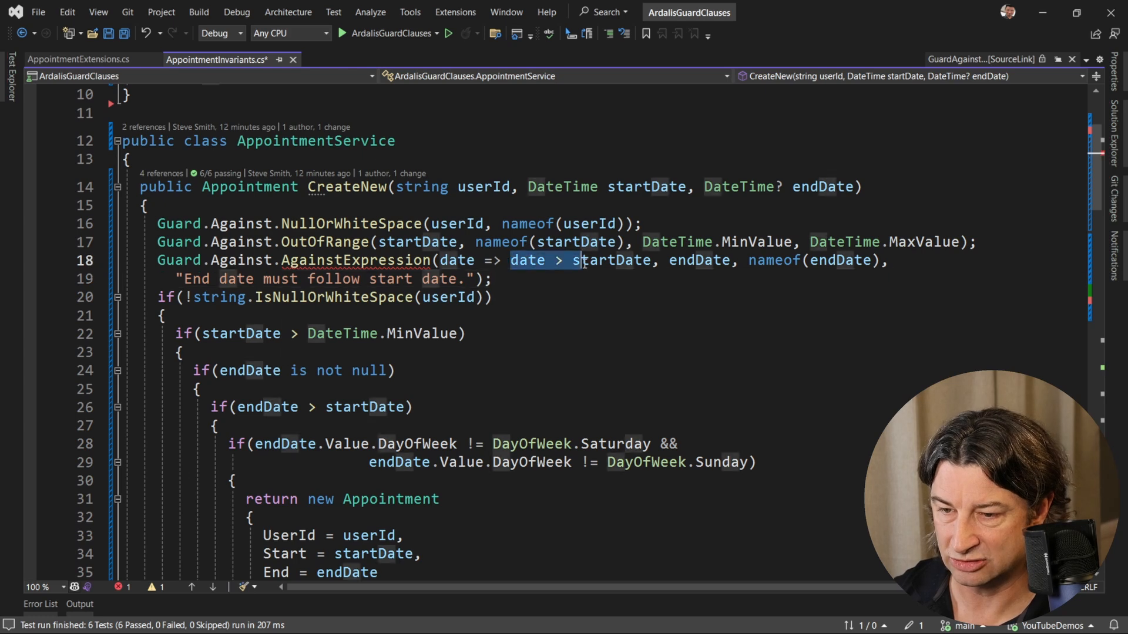
double_click(699, 260)
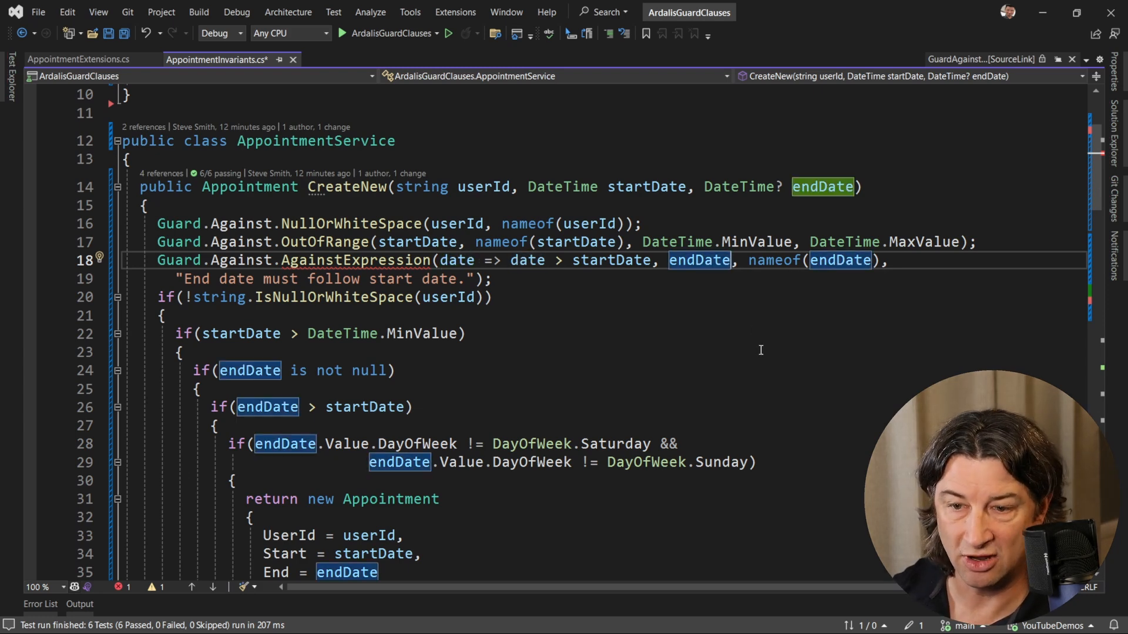
text(.Value)
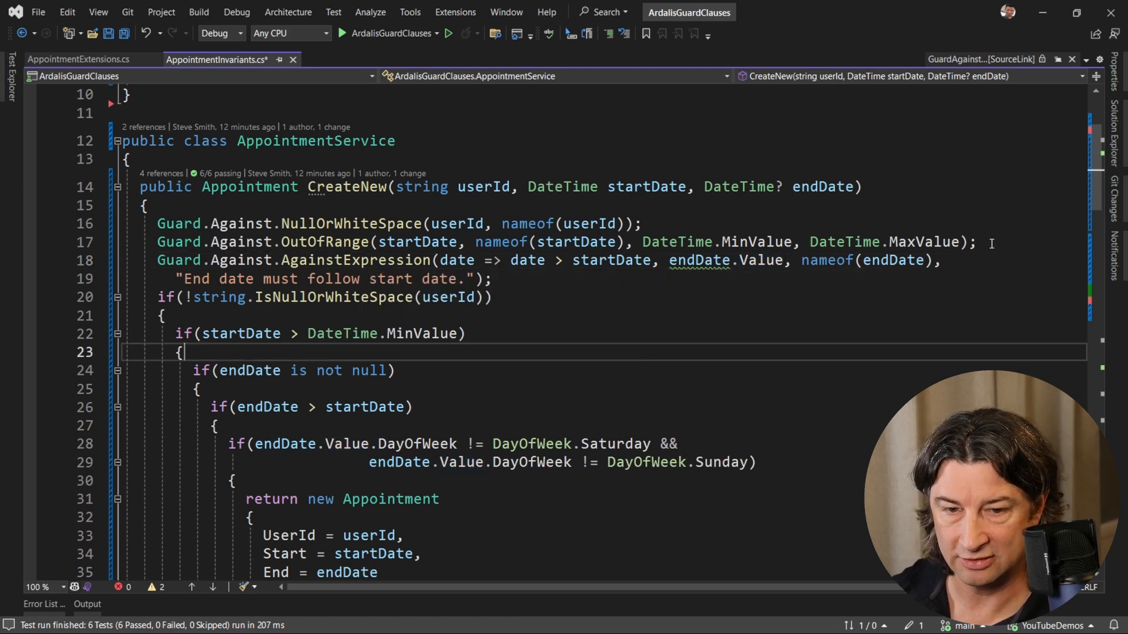
- Wrap the end-date check in if (endDate is not null) with an AgainstExpression weekend guard
text(if)
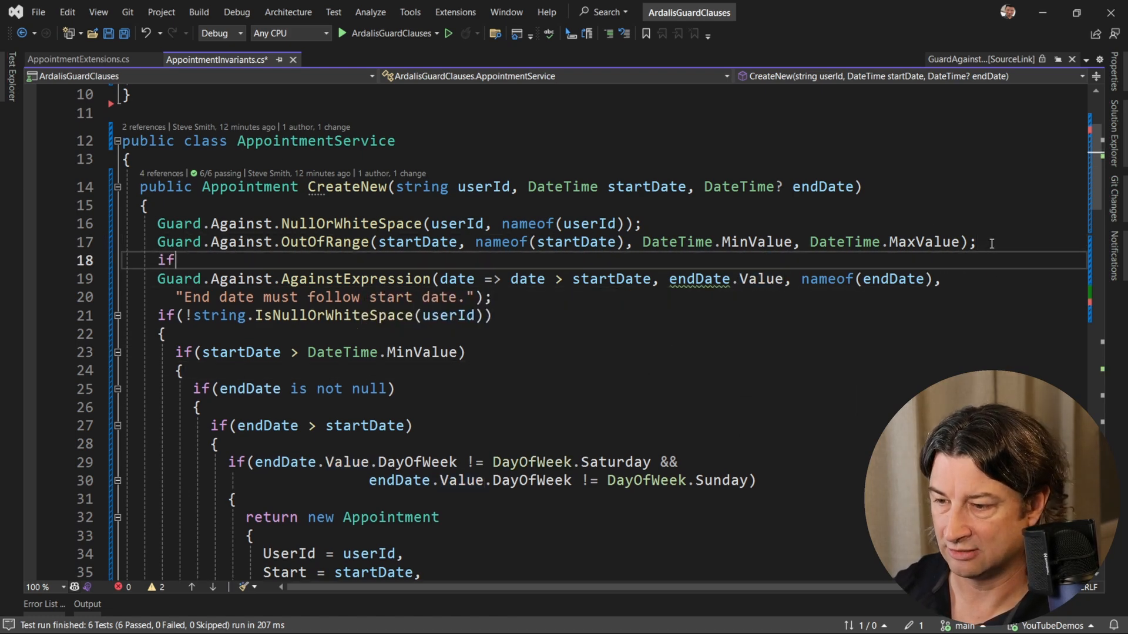
text((endDate is not null))
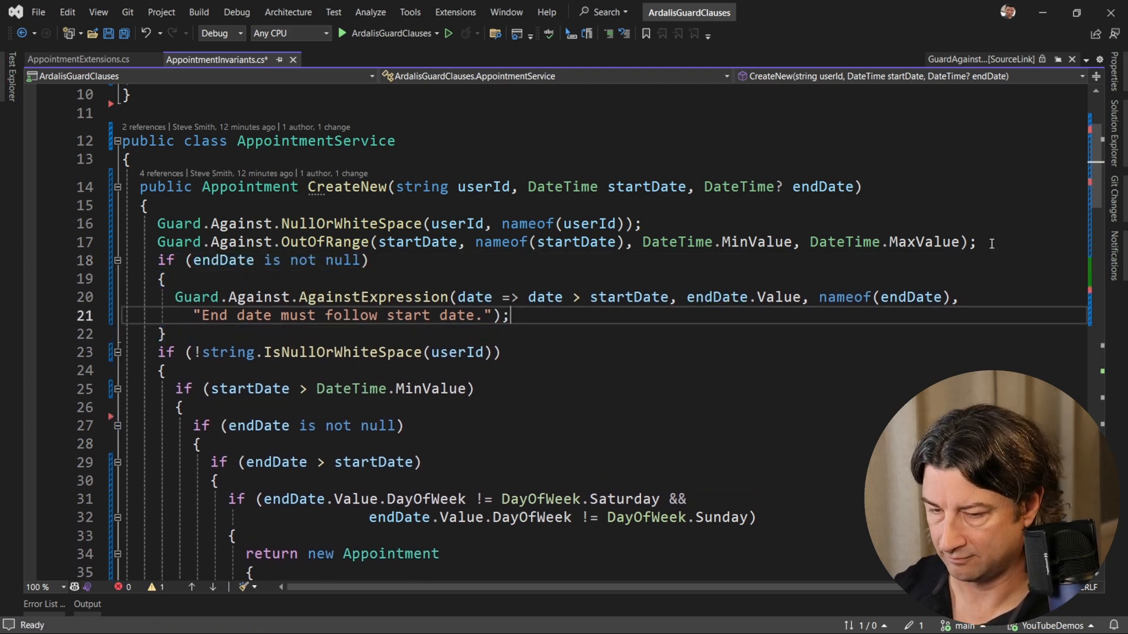
text(Guard.Against.AgainstExpression(date => date.DayOfWeek != DayOfWeek.Saturday &&)
text(date.DayOfWeek != DayOfWeek.Sunday, endDate.Value, nameof(endDate),)
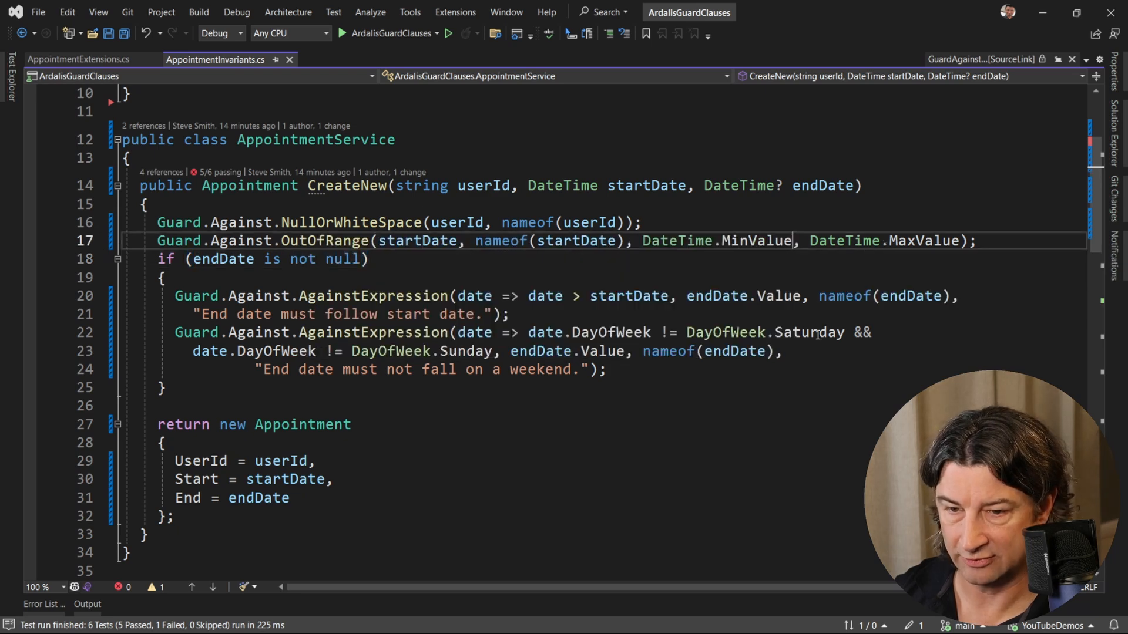
- Change the OutOfRange guard's lower bound to DateTime.MinValue.AddDays(1)
text(.AddDays(1))
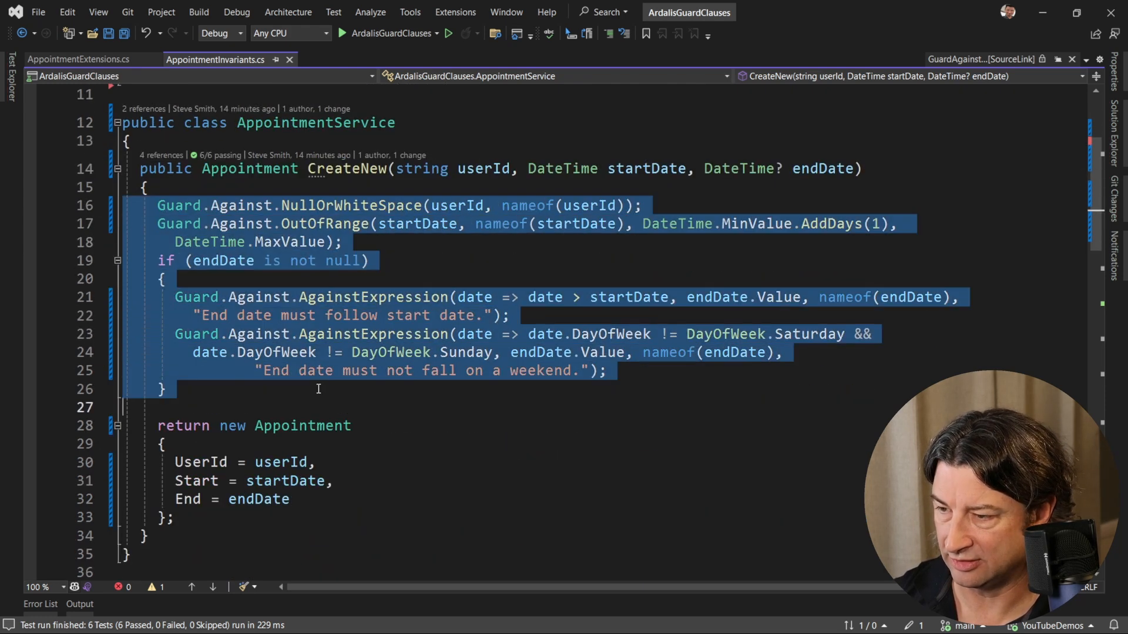
- Move the guards into an Appointment(string userId, DateTime startDate, DateTime? endDate) constructor
key(Delete)
text(public Appointment()
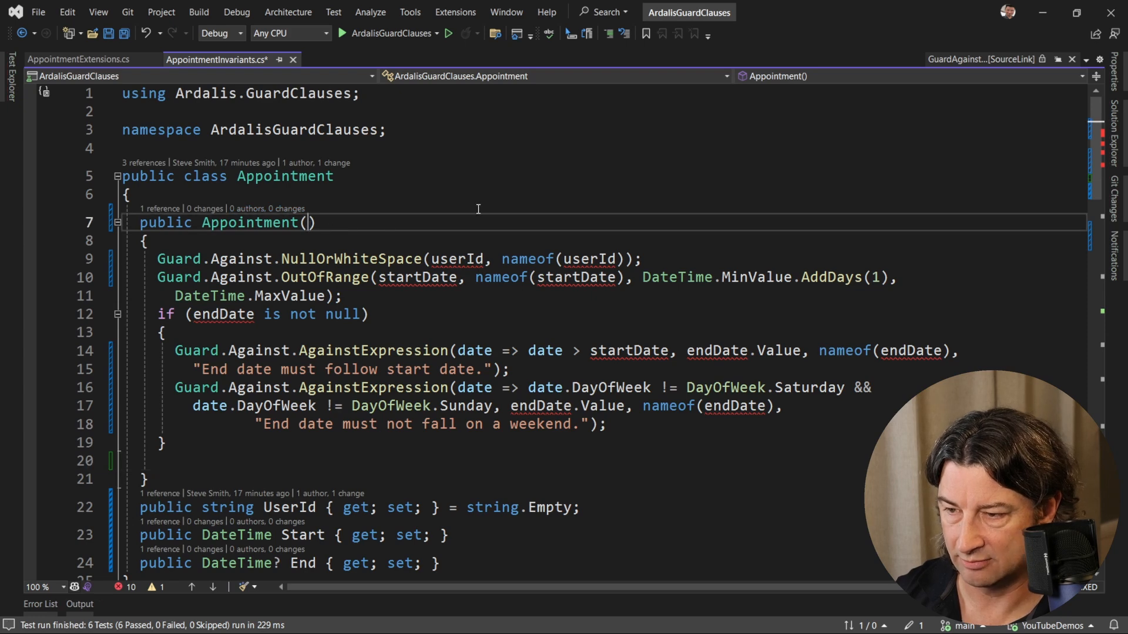
text(string userId, DateTime startDate, DateTime? endDate)
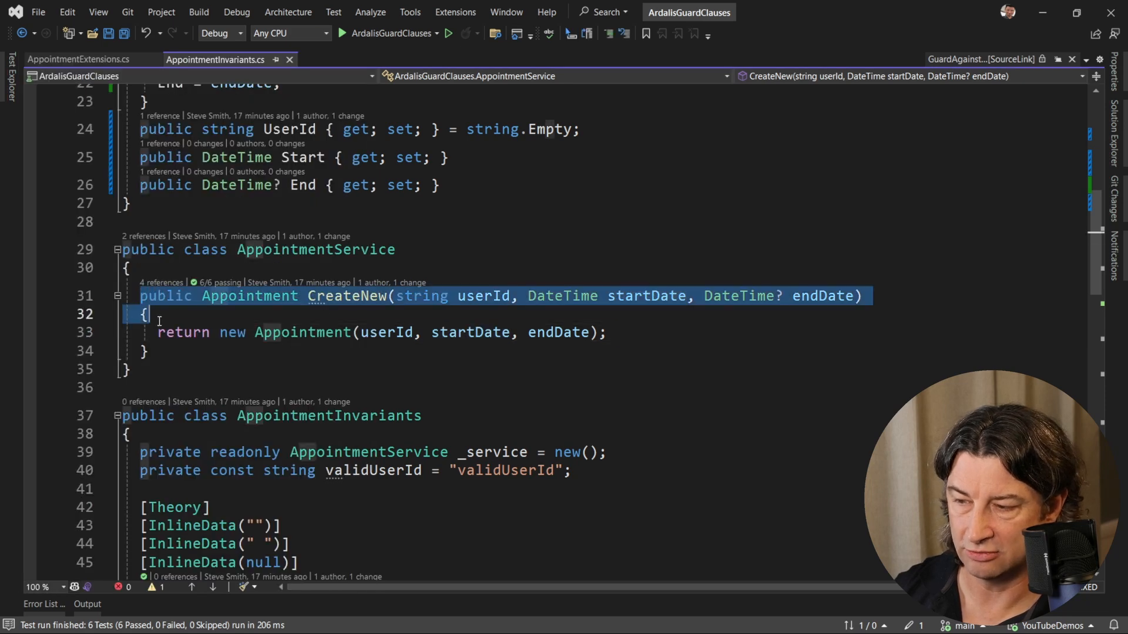
drag(144, 314, 180, 356)
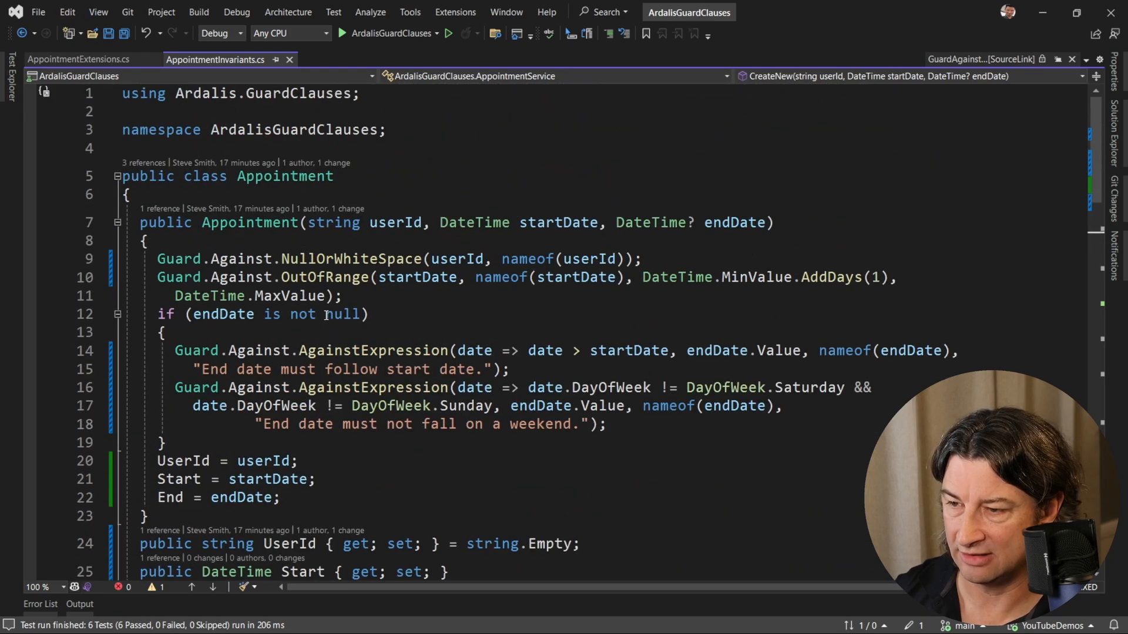
scroll(down, 3)
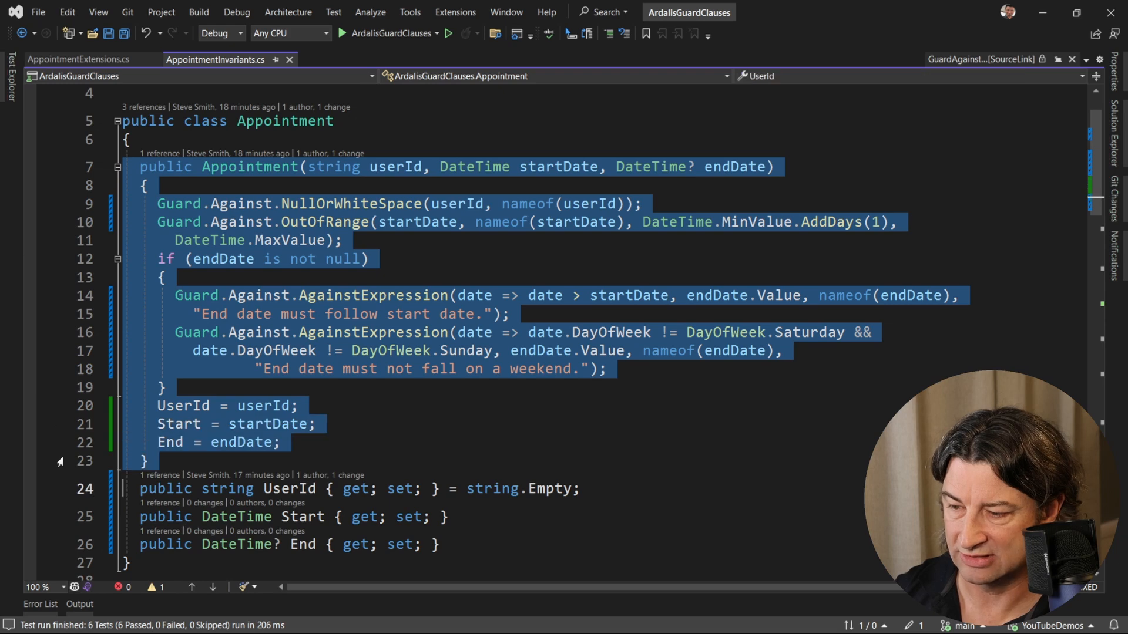
scroll(down, 3)
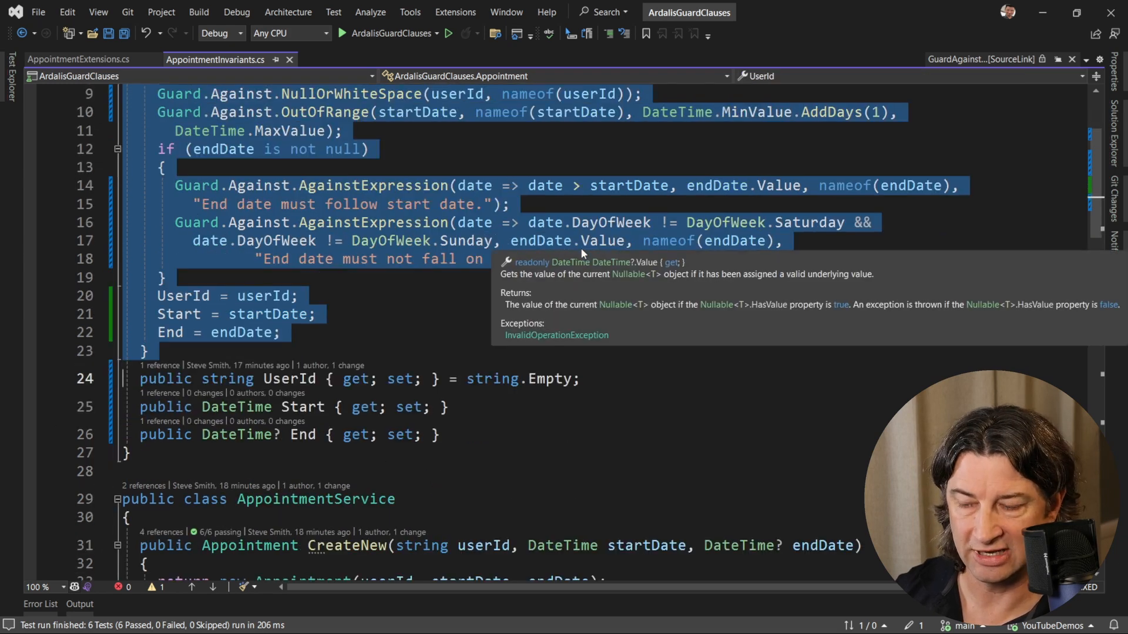
mouse_move(564, 415)
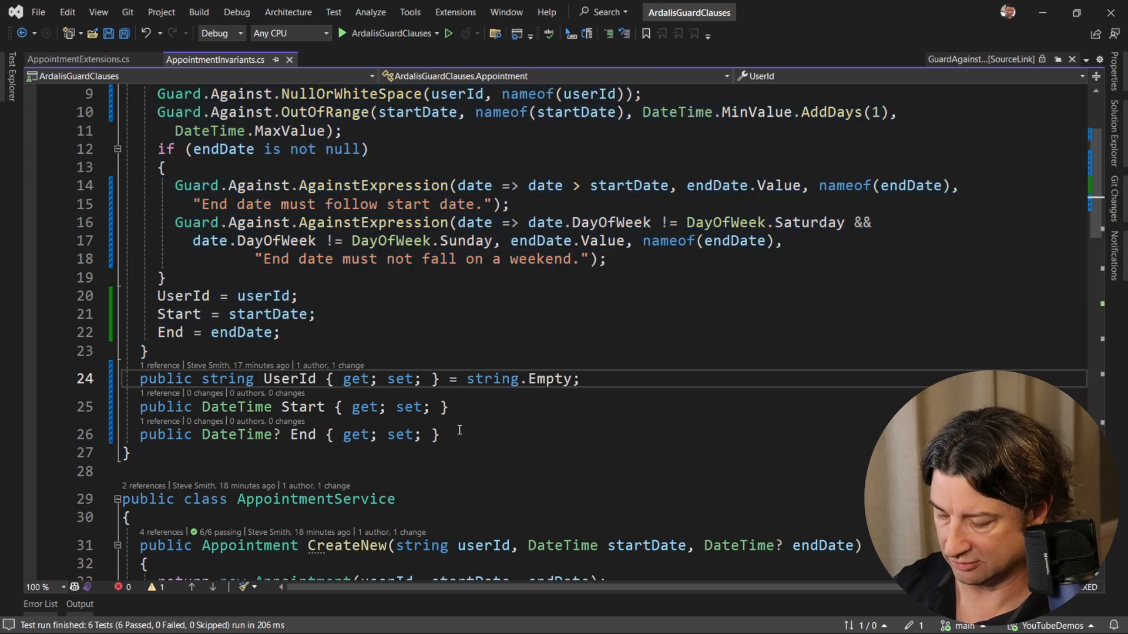
- Make the UserId, Start and End setters private
text(private)
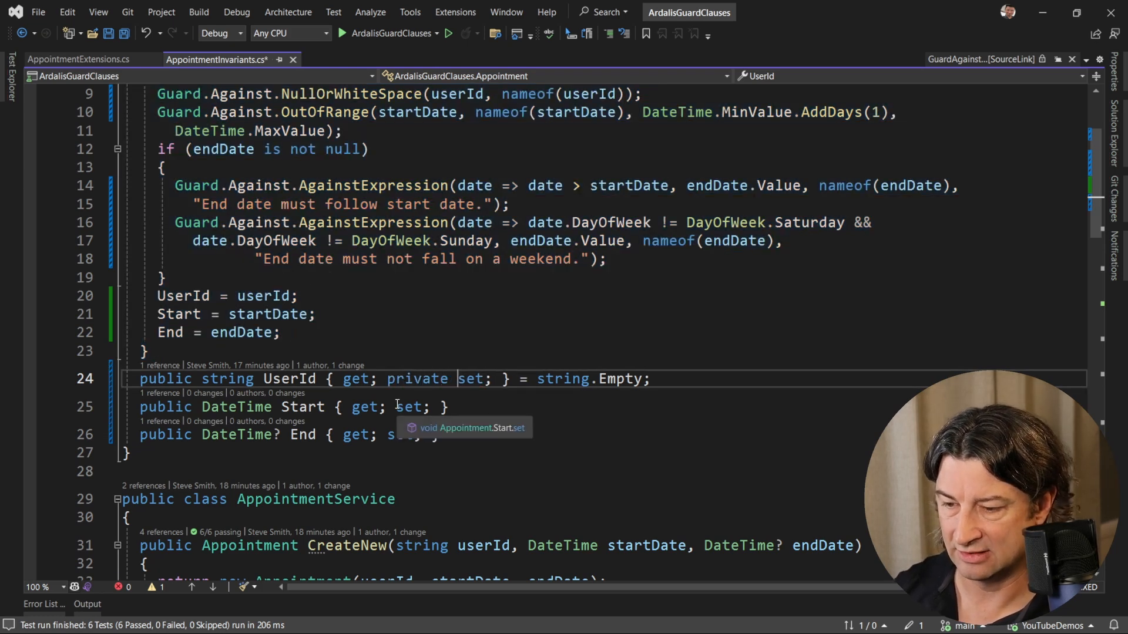
text(private)
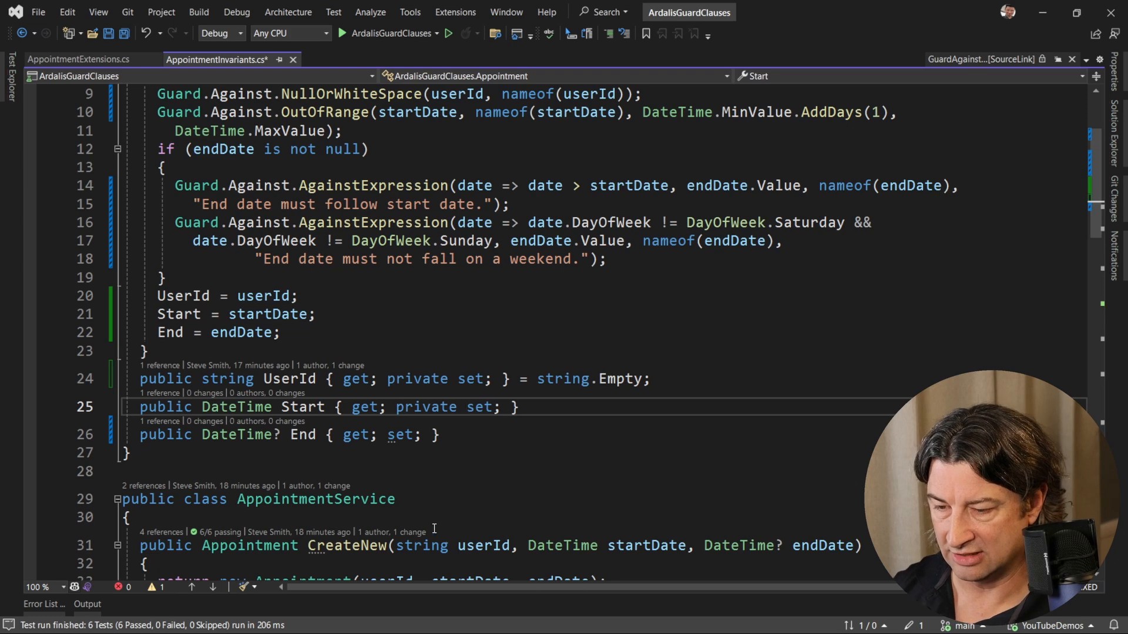
text(private)
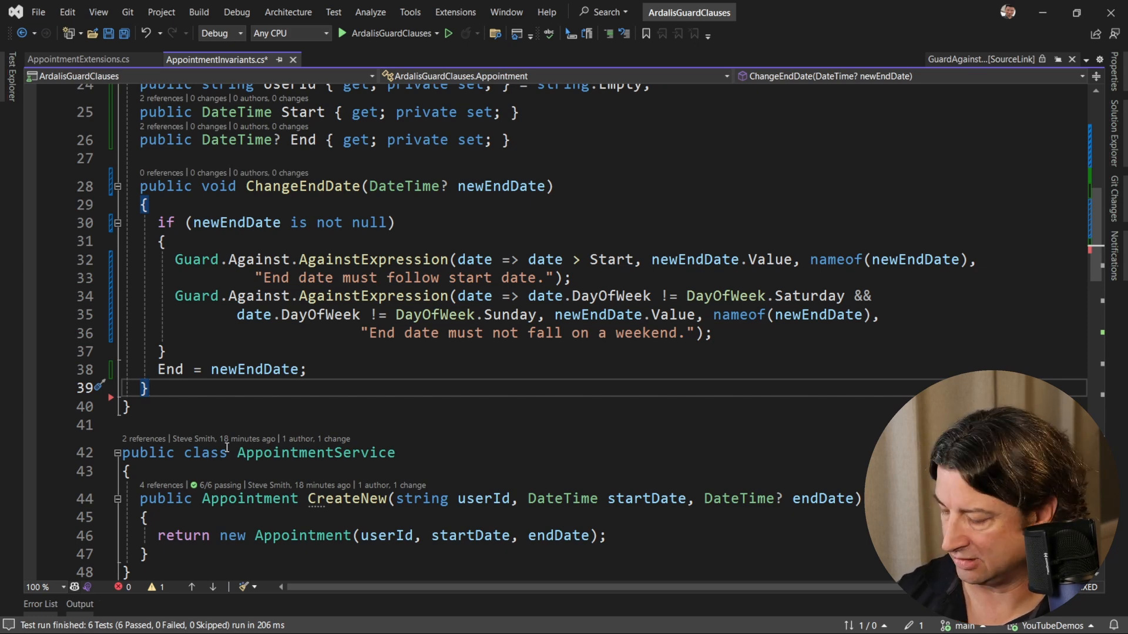
mouse_move(535, 384)
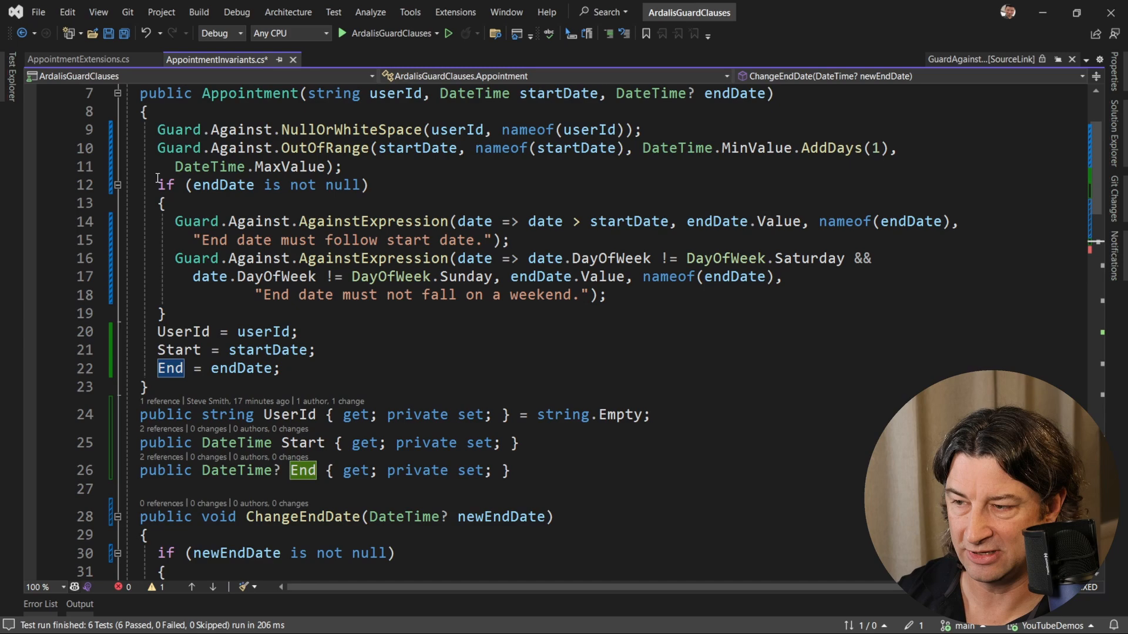
drag(157, 185, 169, 313)
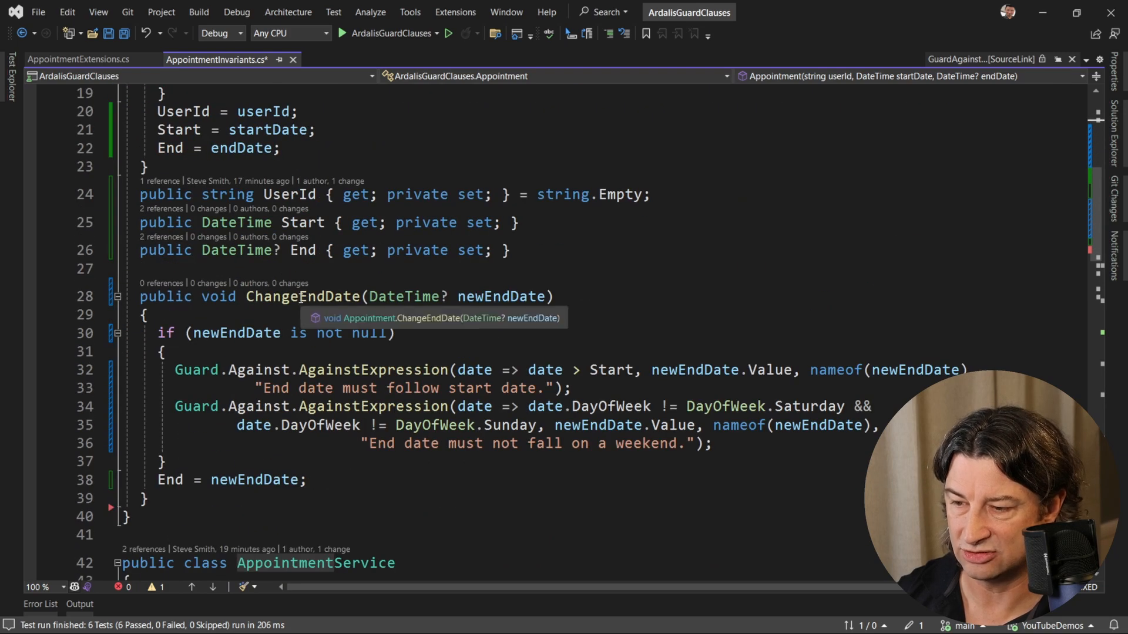
double_click(302, 296)
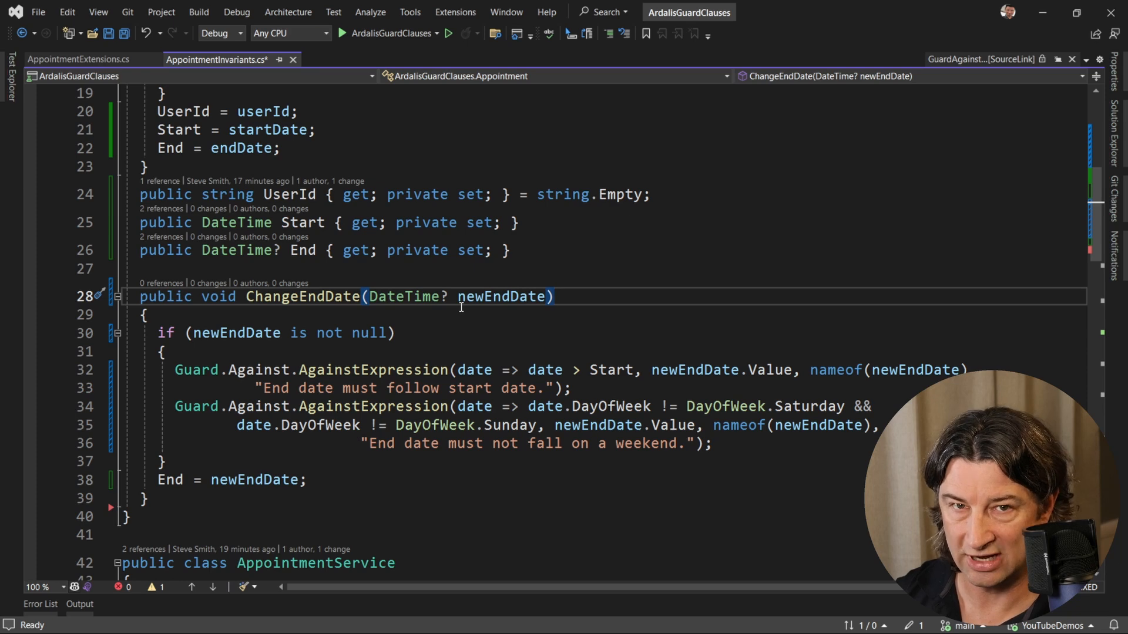
mouse_move(464, 302)
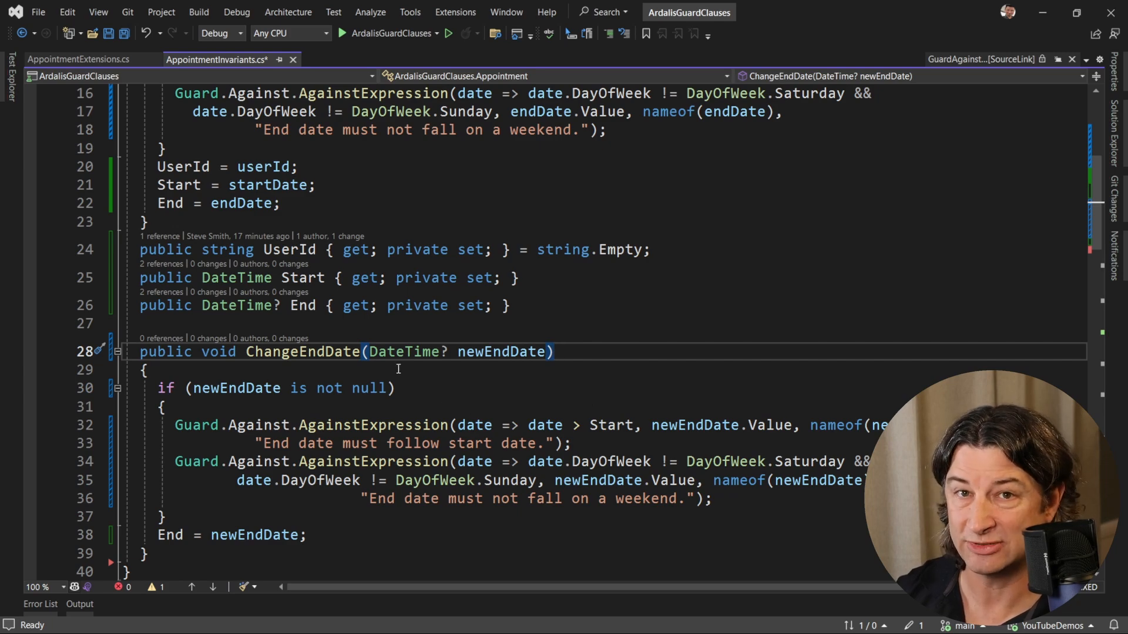
scroll(down, 3)
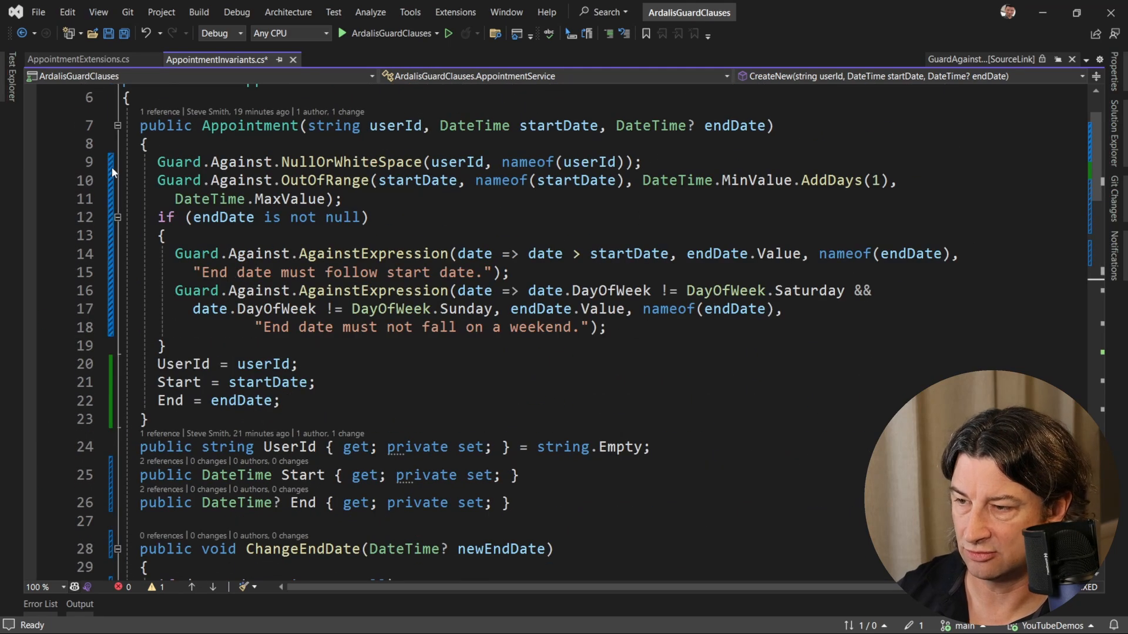
- Scroll to the Appointment constructor's start and end date guard clauses
scroll(down, 3)
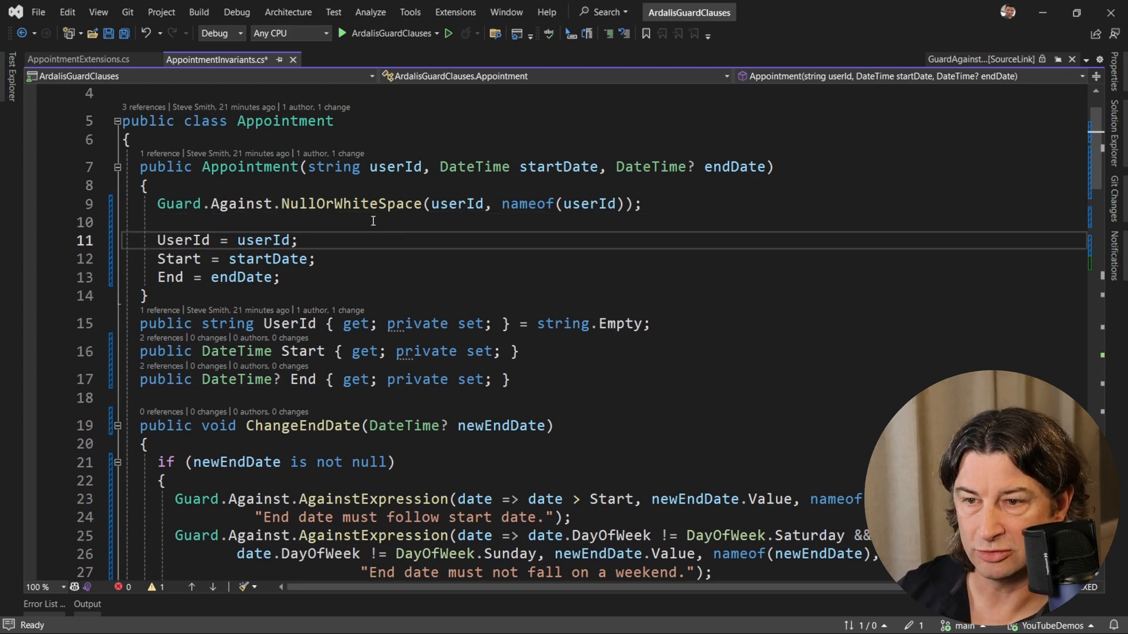
- Replace the Start property's DateTime type with DateRange
drag(440, 166, 675, 167)
text(Rang)
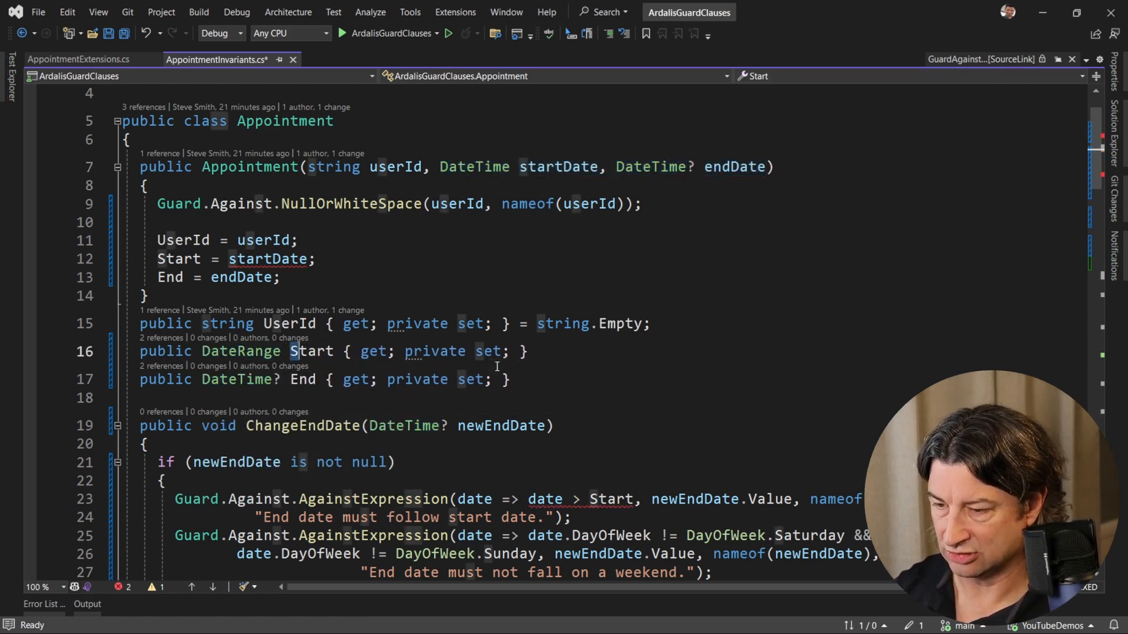
text(Drat)
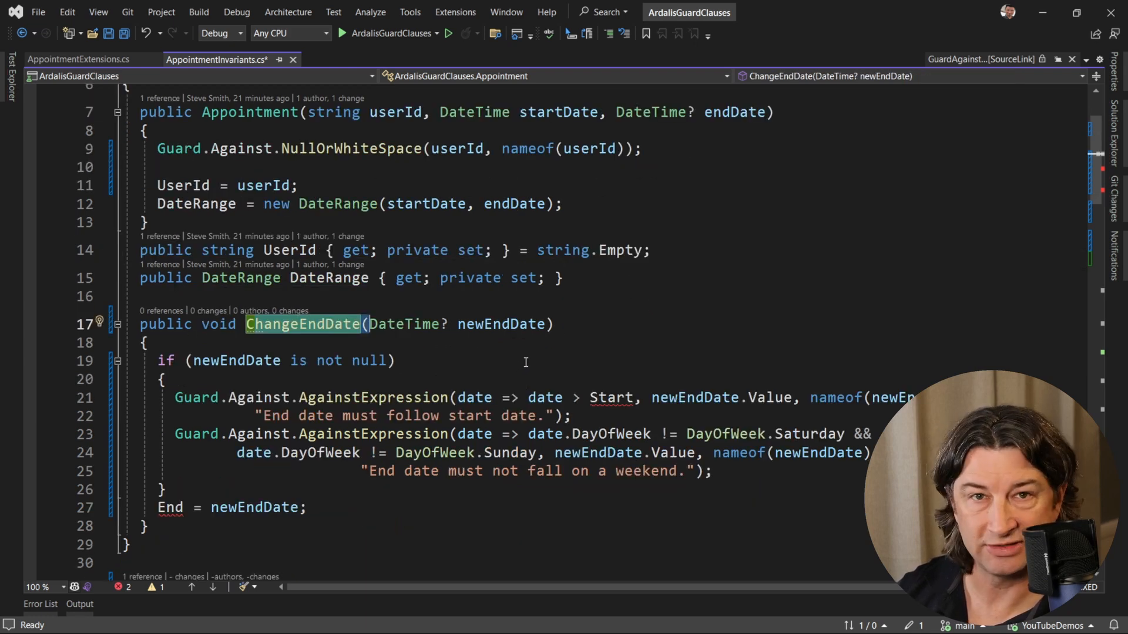
- Replace ChangeEndDate's validation block with DateRange = new DateRange(DateRange.Start, newEndDate)
drag(158, 360, 166, 489)
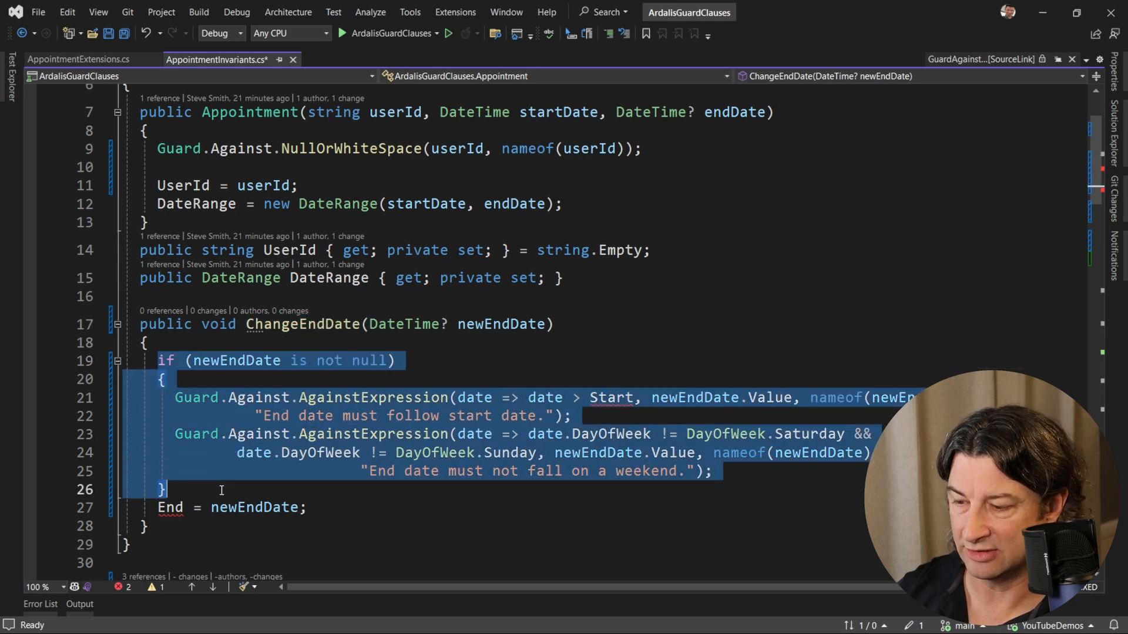
key(Delete)
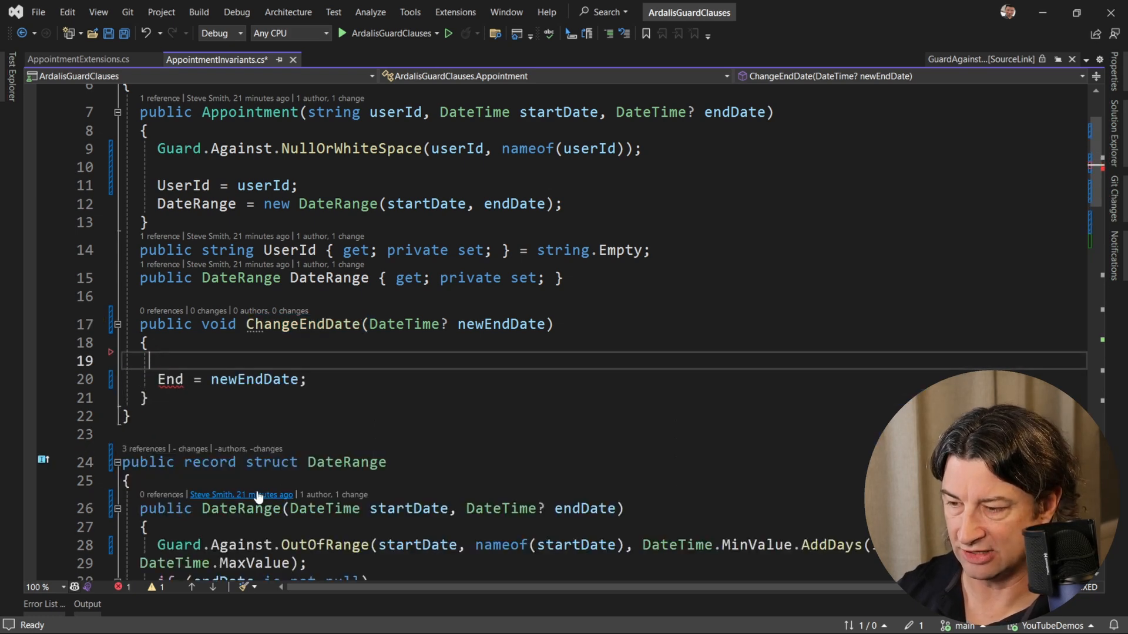
text(DateRange = new DateRange(DateRange.Start, newEndDate);)
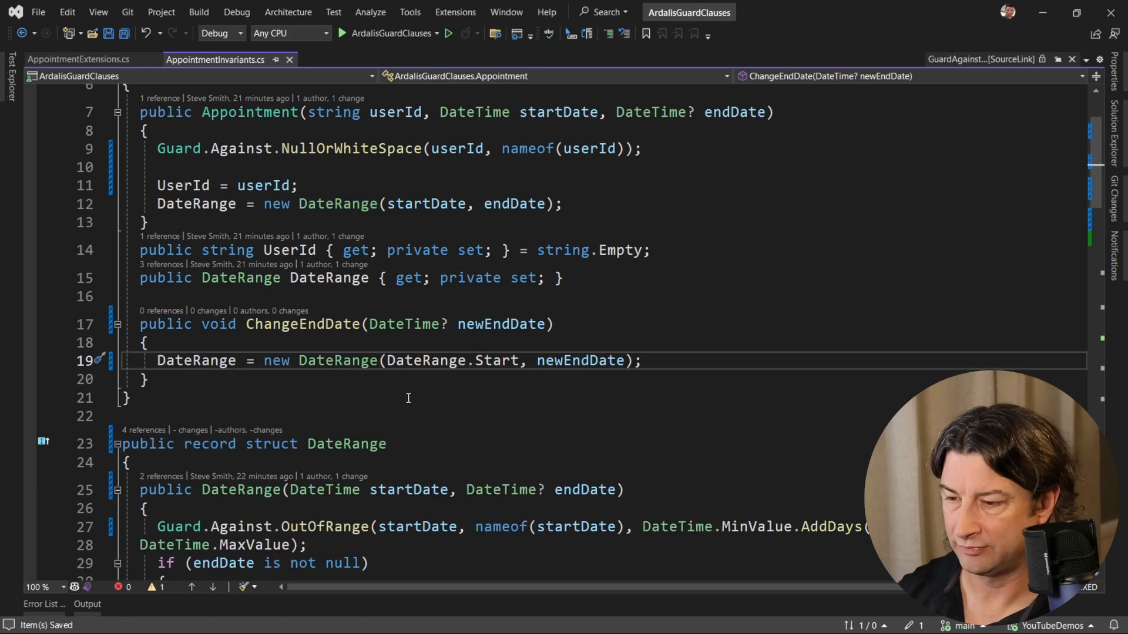
mouse_move(744, 365)
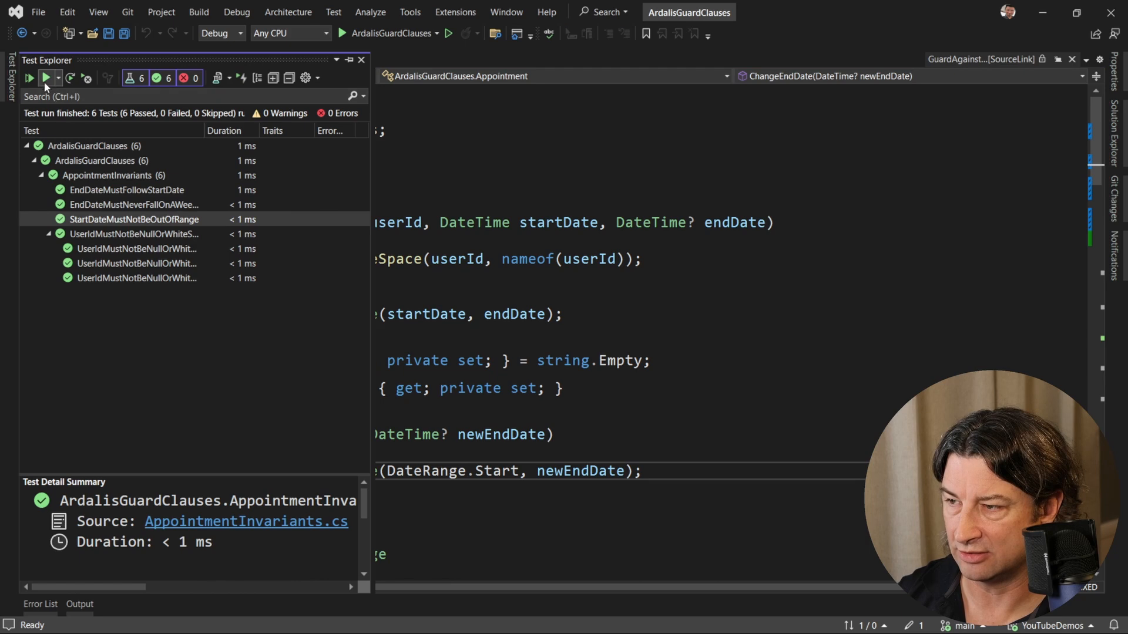
- Run all six Appointment unit tests again from Test Explorer
click(29, 77)
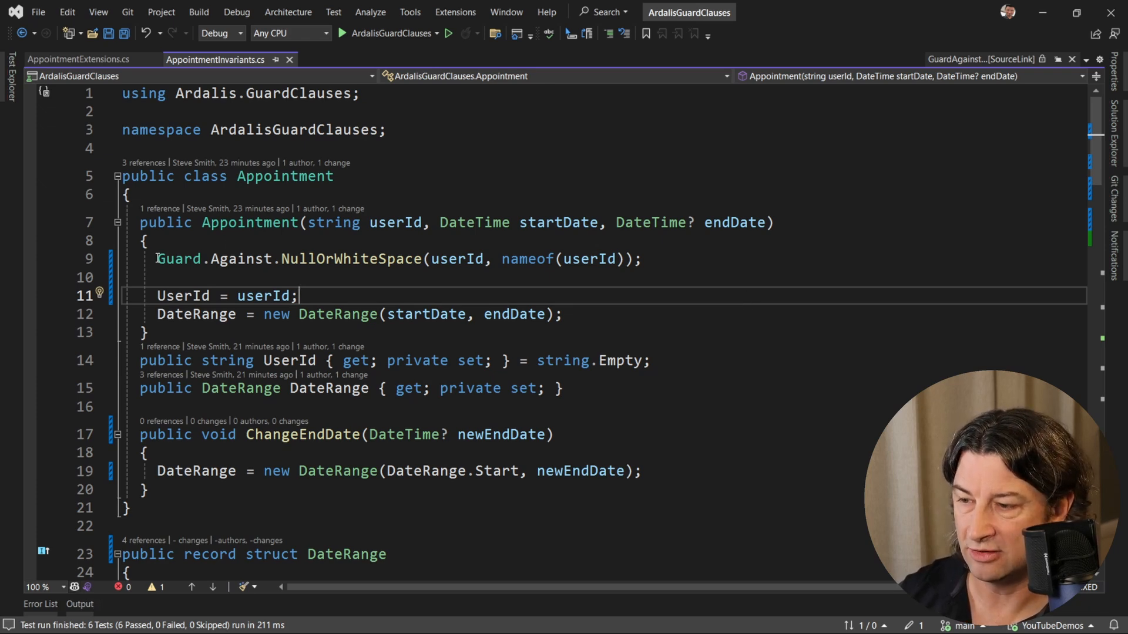
- Assign UserId directly from the NullOrWhiteSpace guard's return value
drag(157, 259, 297, 296)
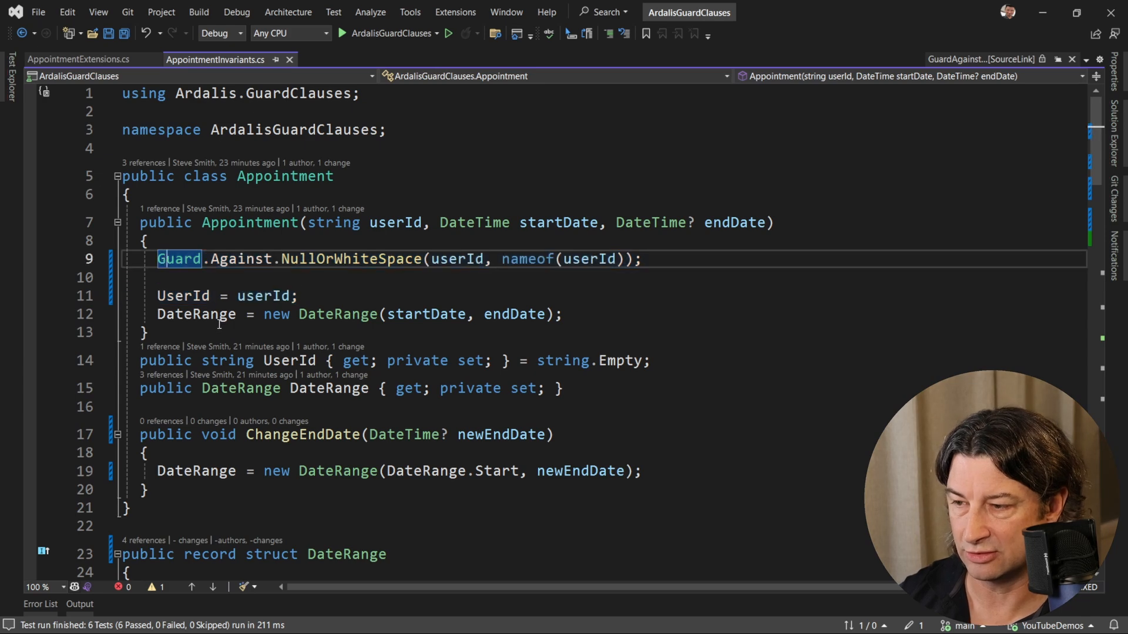
text(UserId =)
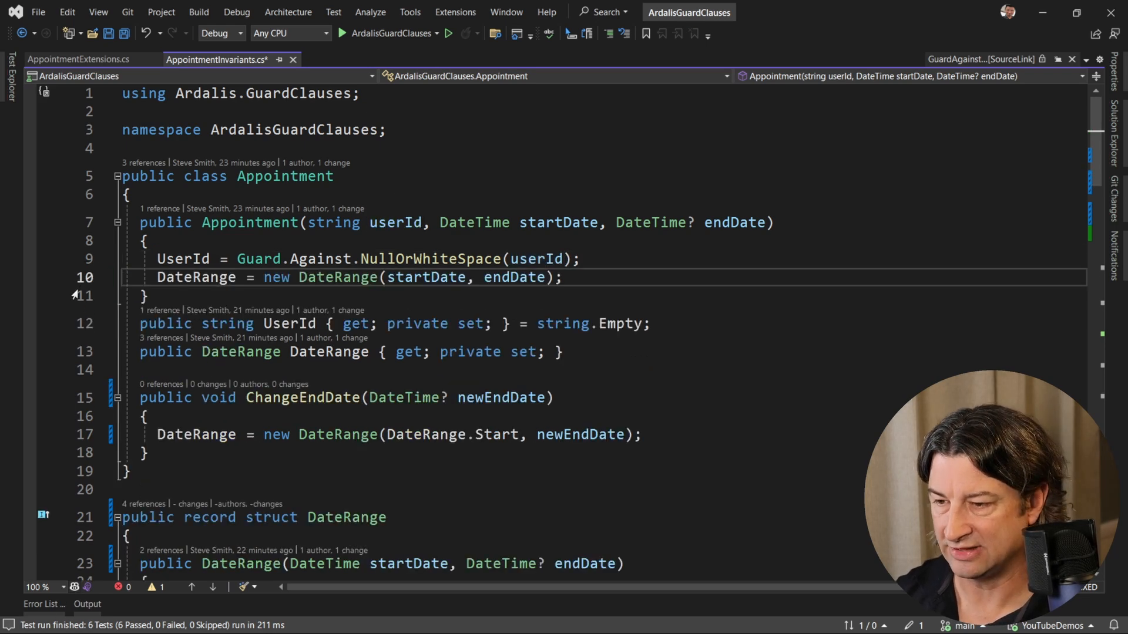
scroll(down, 3)
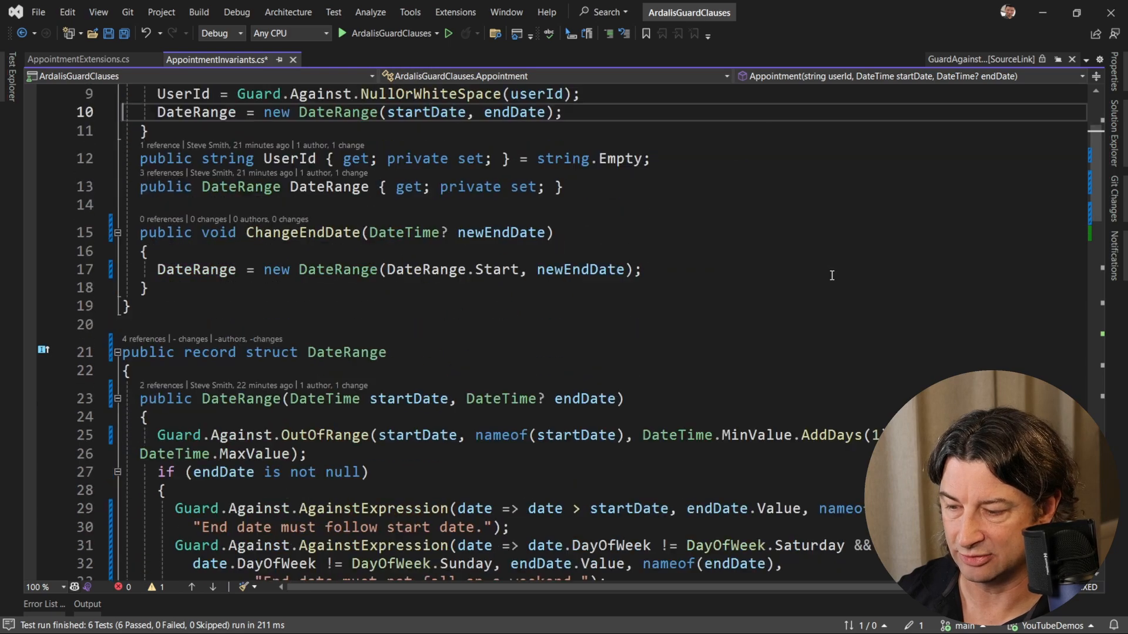
scroll(down, 3)
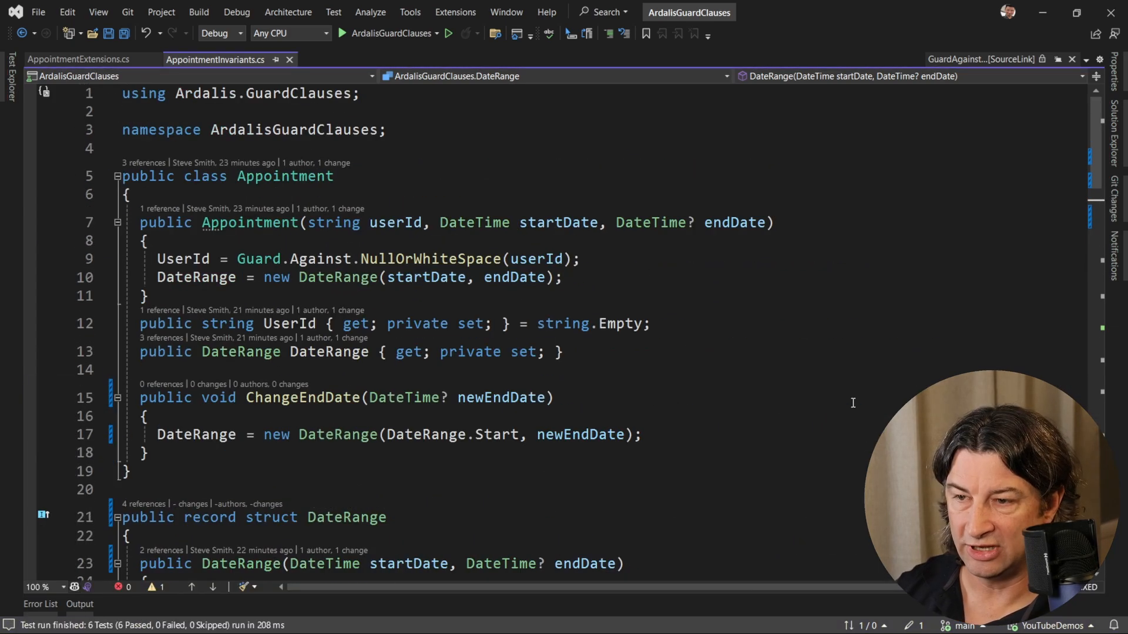
- Guard End with Guard.Against.WeekendDates(endDate.Value), save, and view AppointmentExtensions.cs
scroll(down, 3)
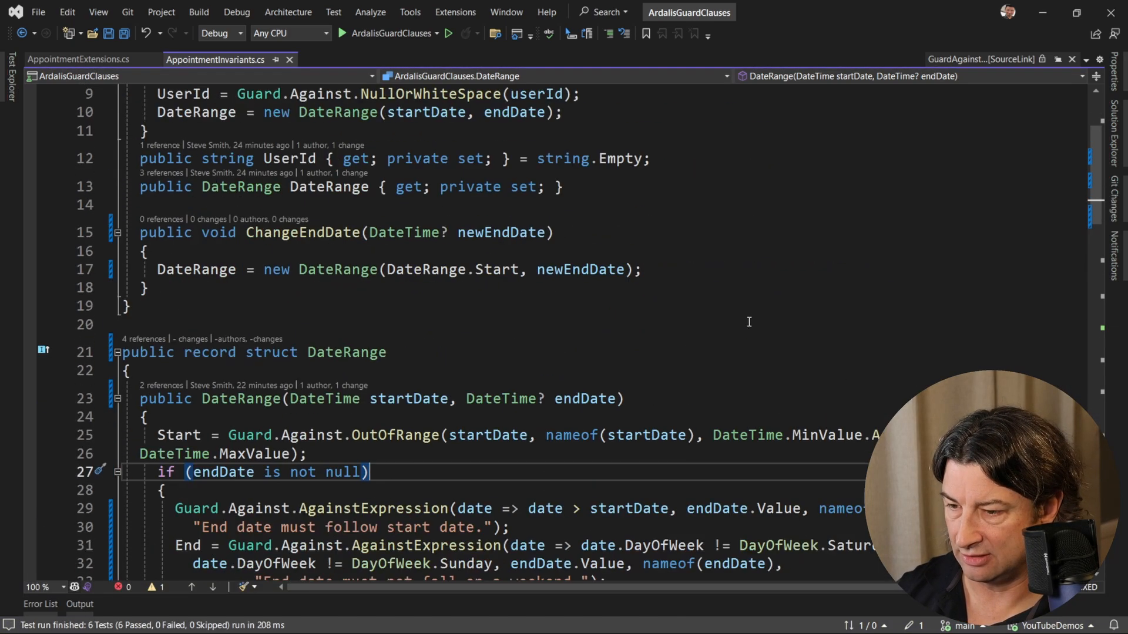
scroll(down, 3)
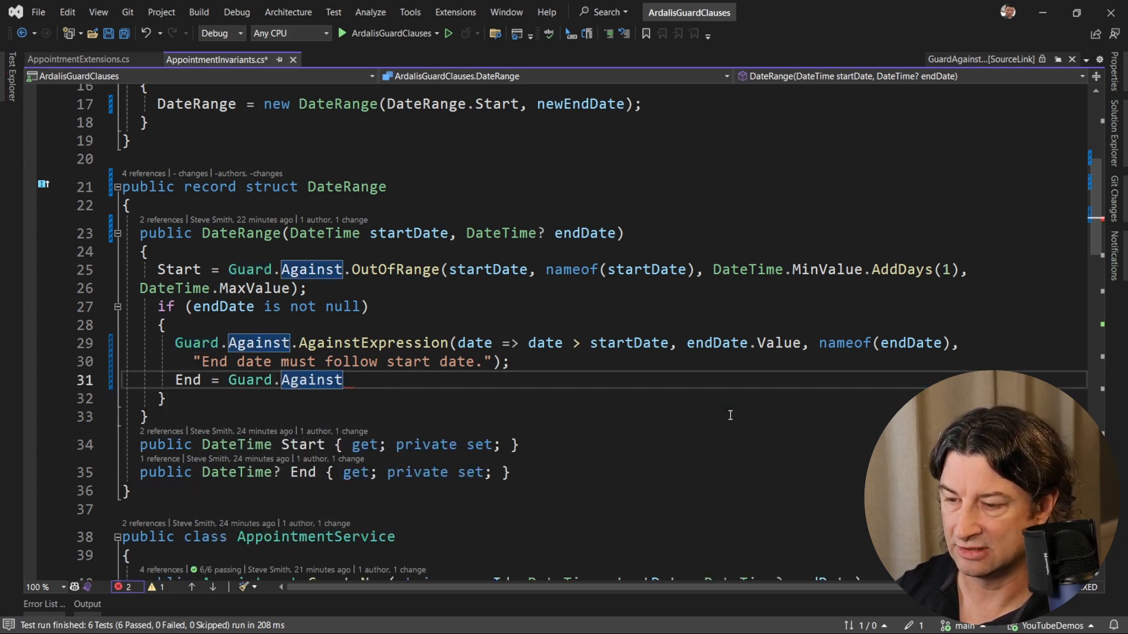
text(.WeekendDates(endDate.Value);)
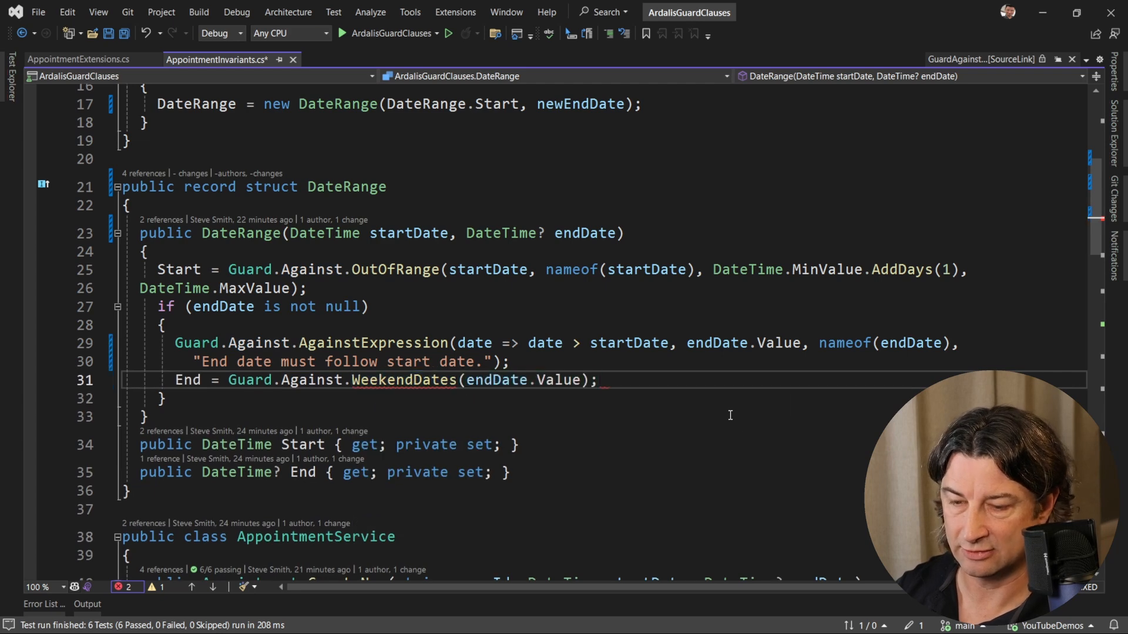
key(ctrl+s)
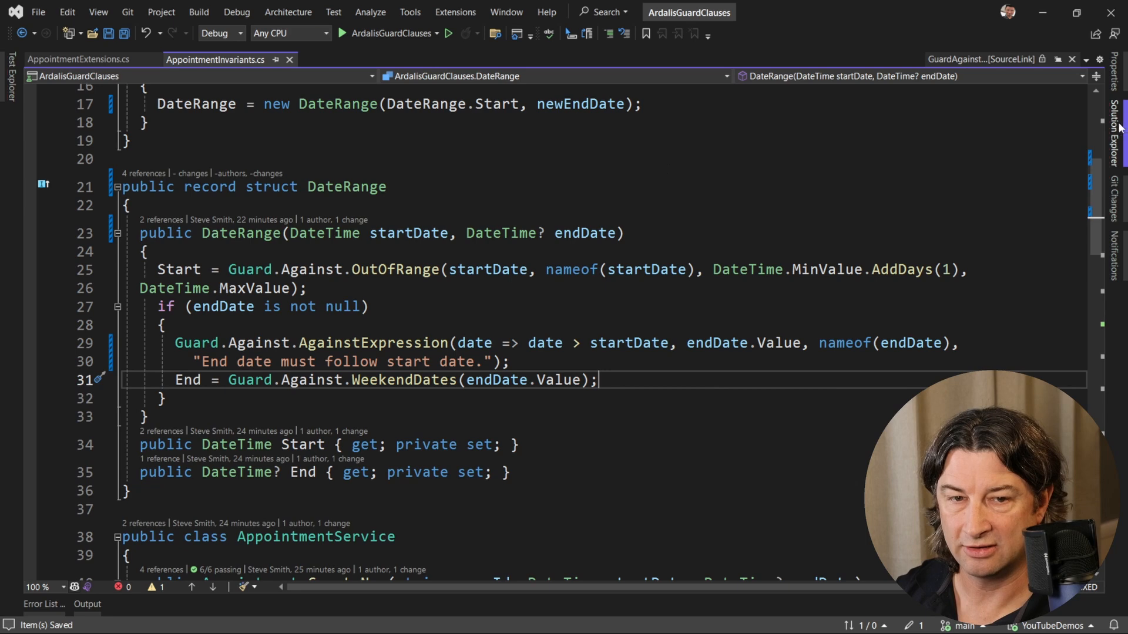
click(77, 59)
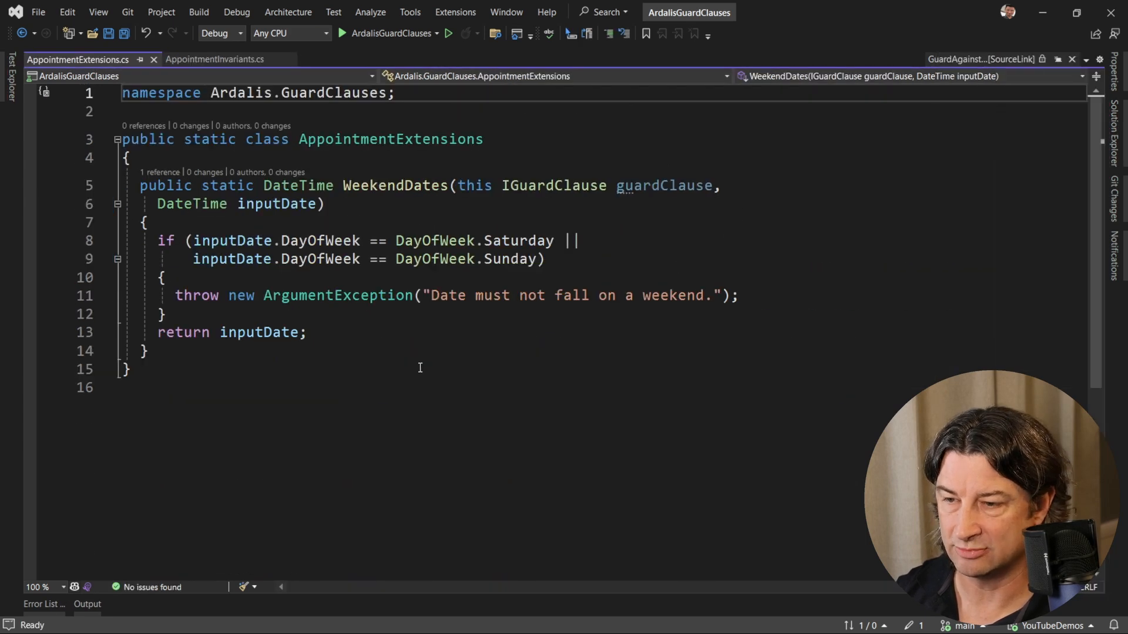